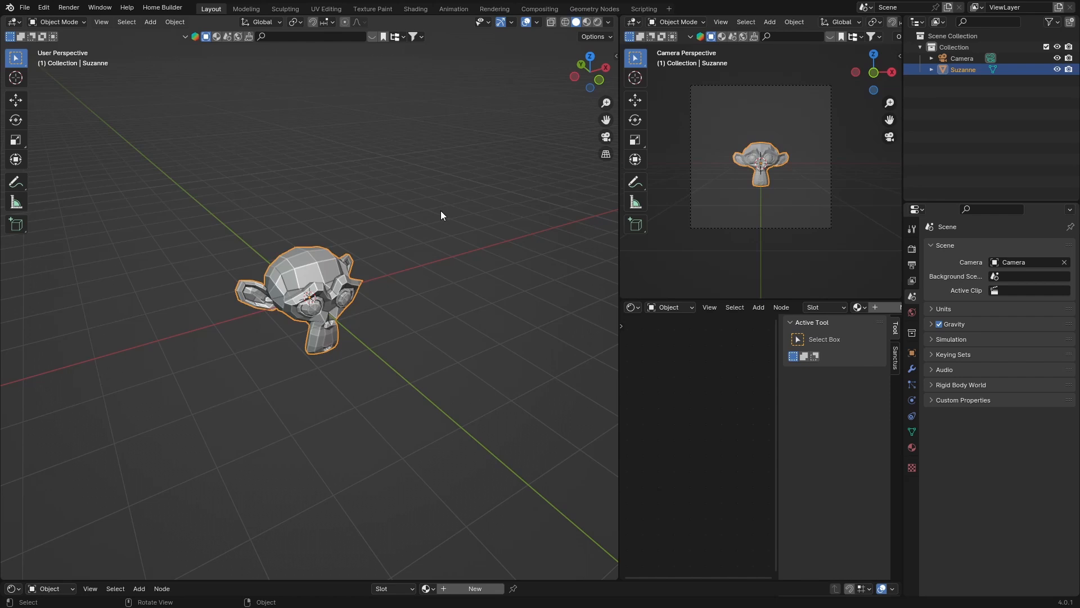
mouse_move(448, 224)
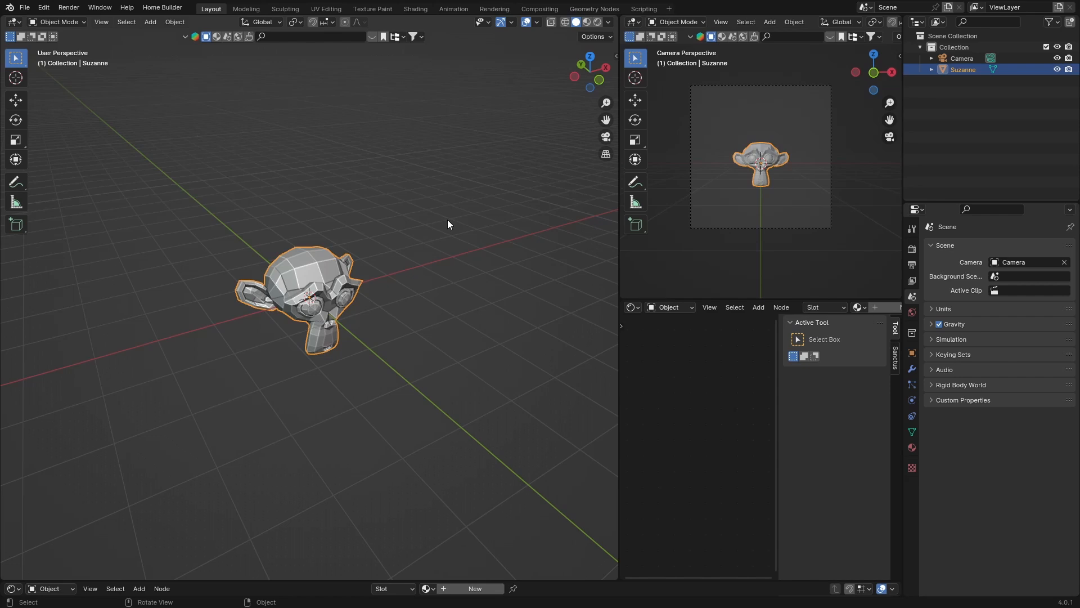
mouse_move(431, 213)
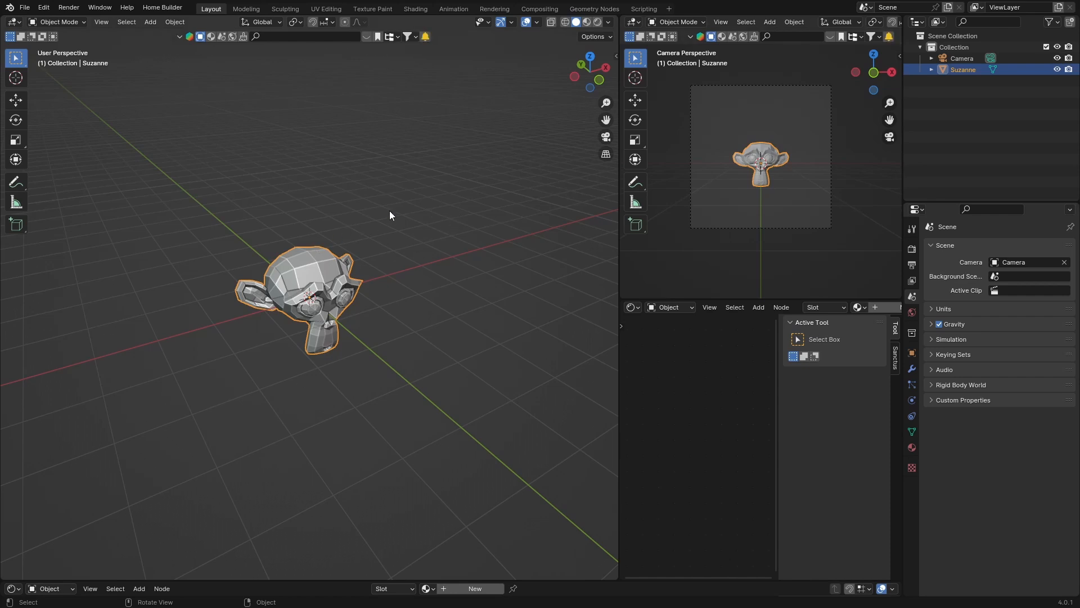
mouse_move(376, 206)
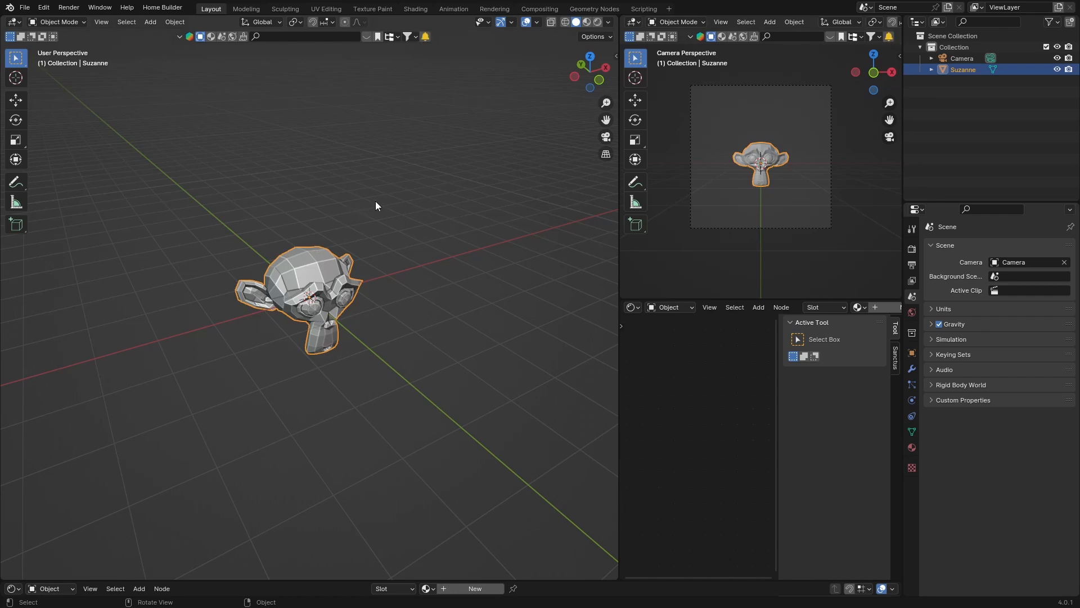
mouse_move(384, 171)
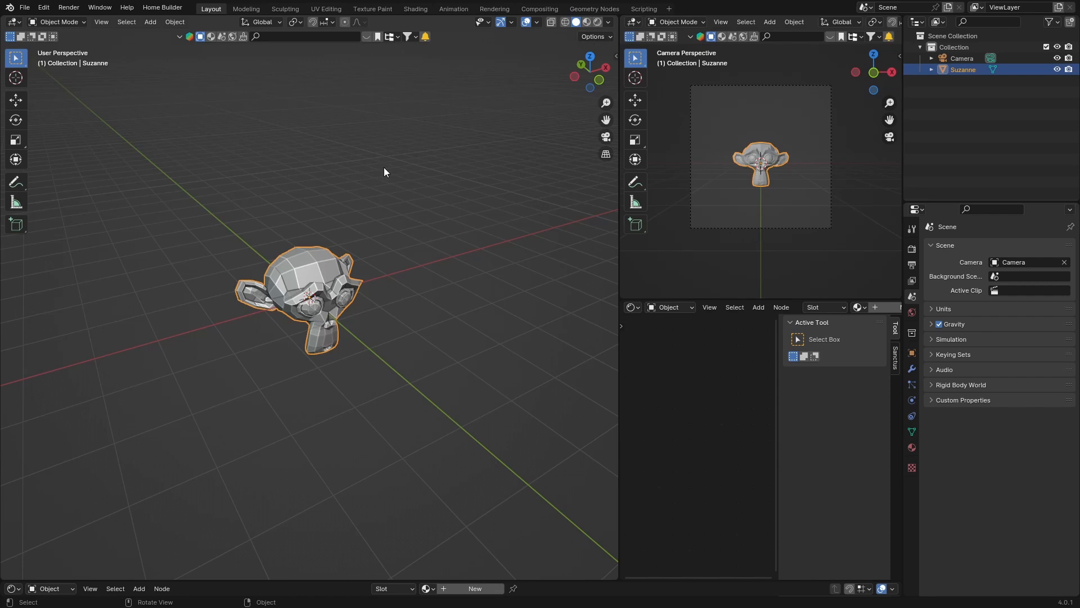
mouse_move(413, 209)
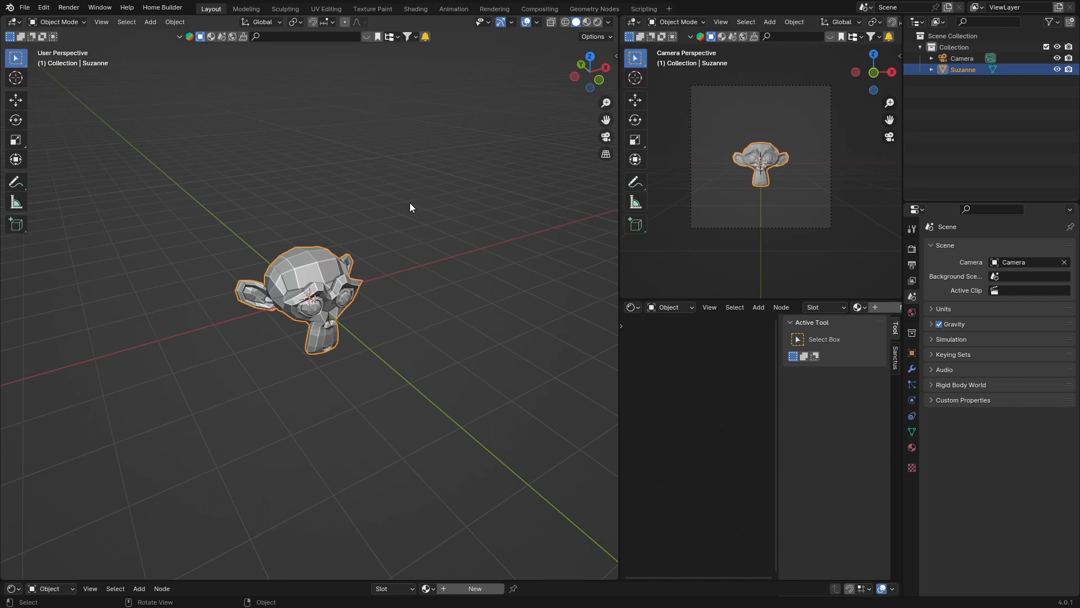
mouse_move(388, 200)
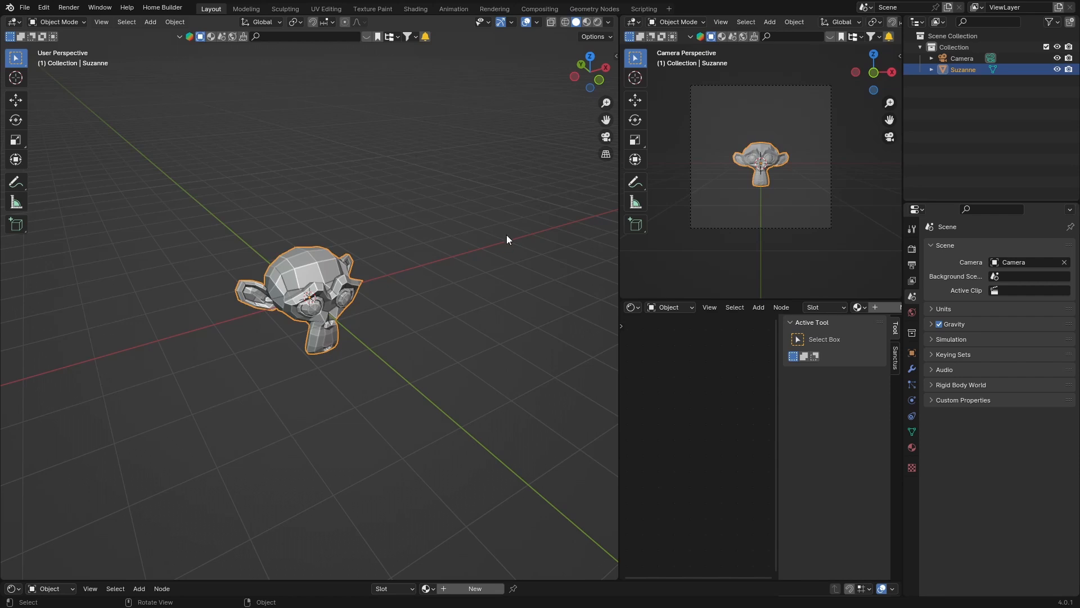
mouse_move(444, 234)
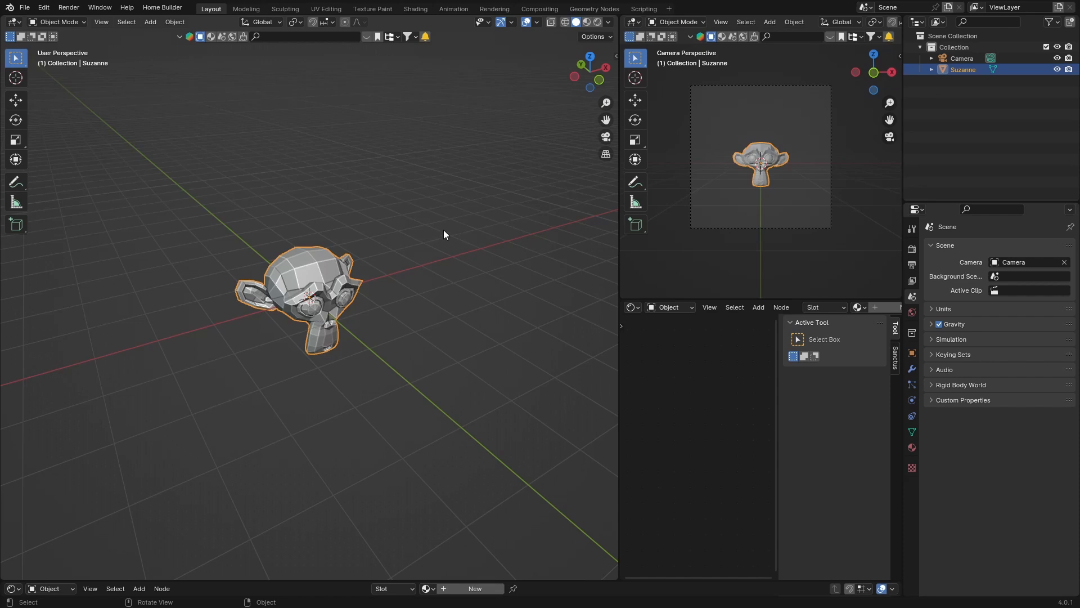
mouse_move(435, 217)
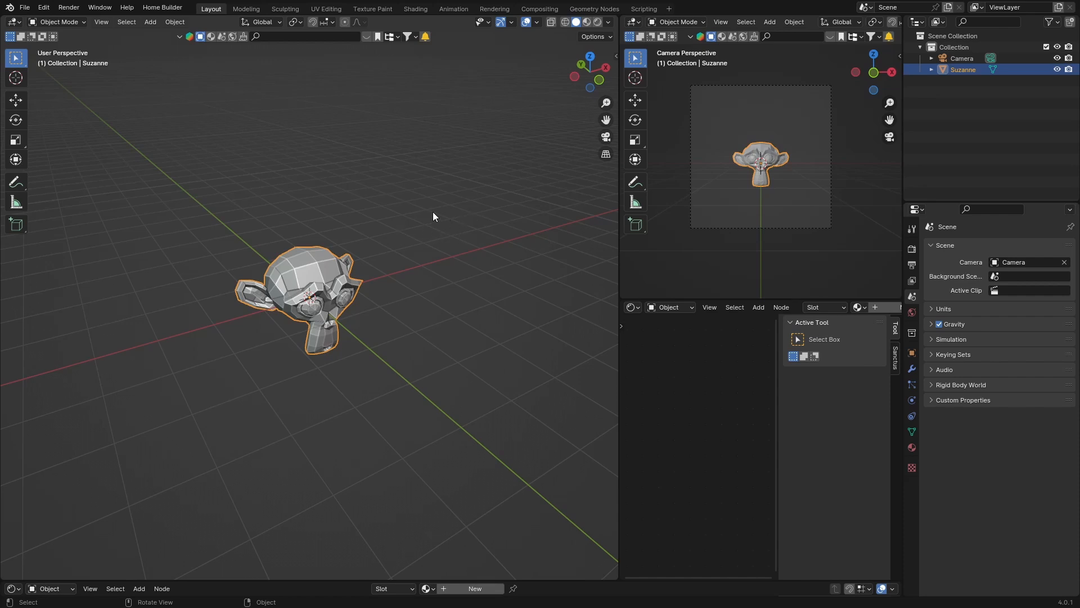
mouse_move(345, 190)
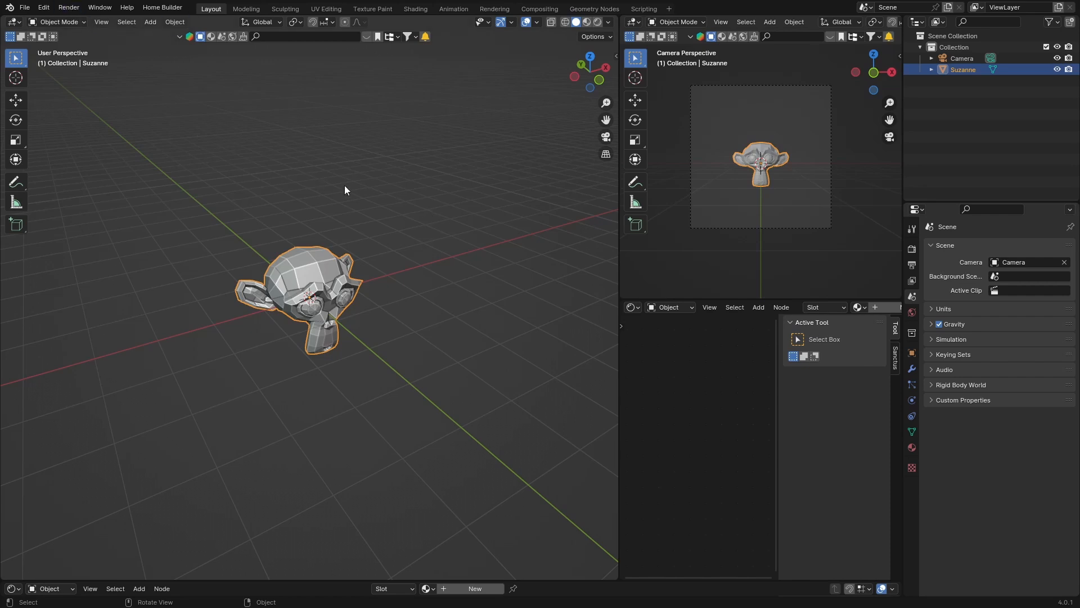
Delete the Suzanne monkey head, add a mesh plane and scale it up into a large ground.
left_click(99, 7)
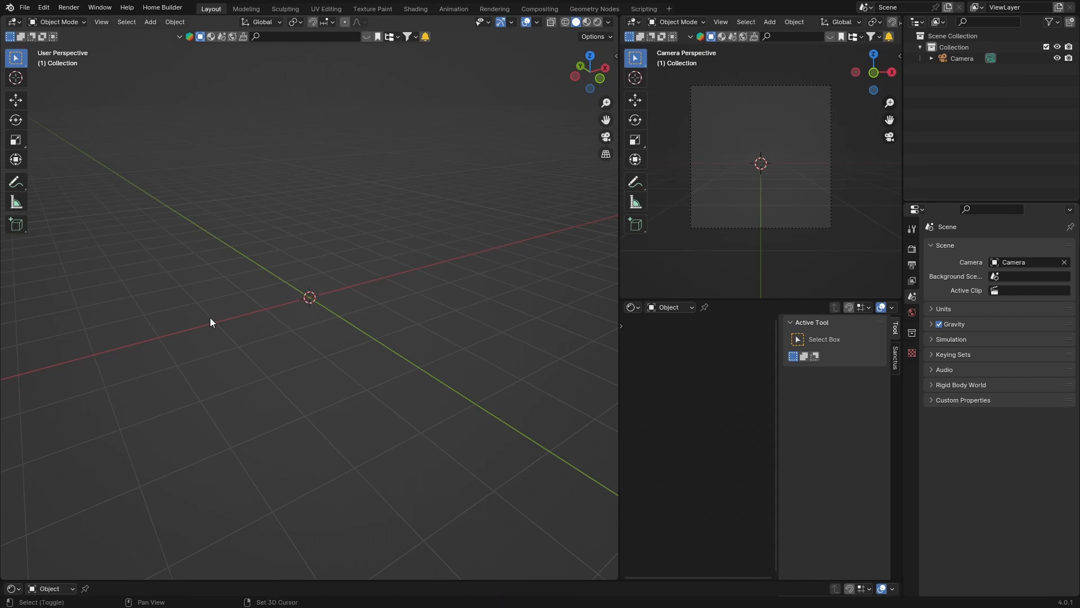
left_click(149, 21)
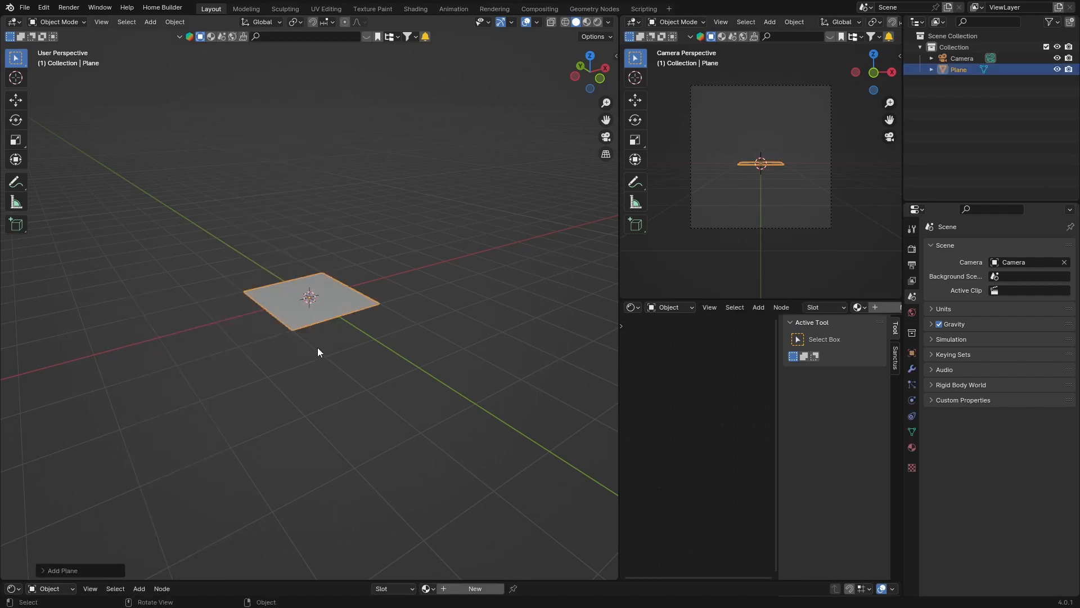
key("s")
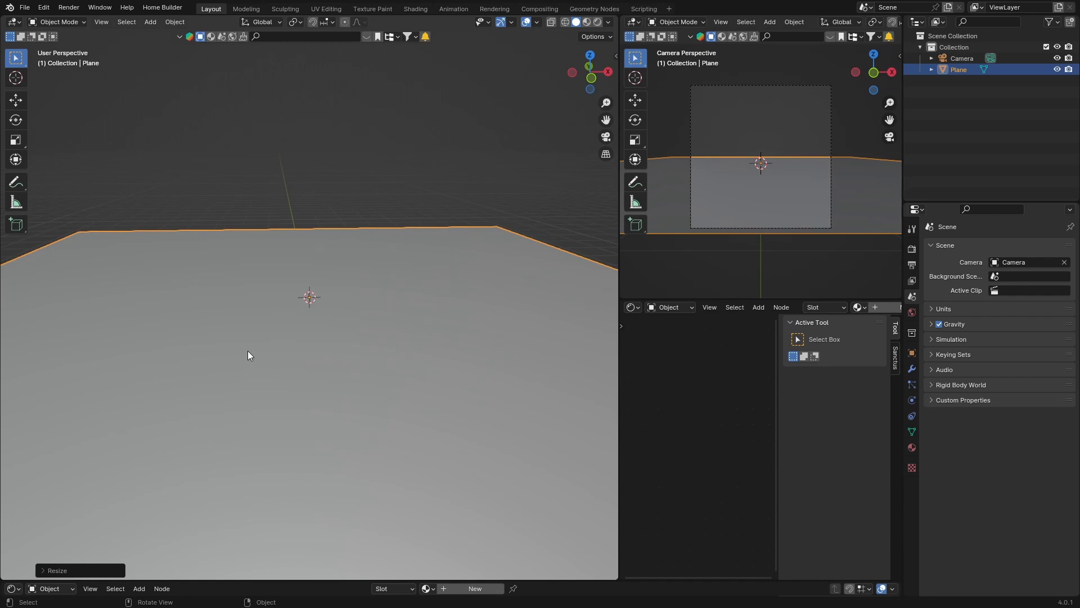
mouse_move(216, 353)
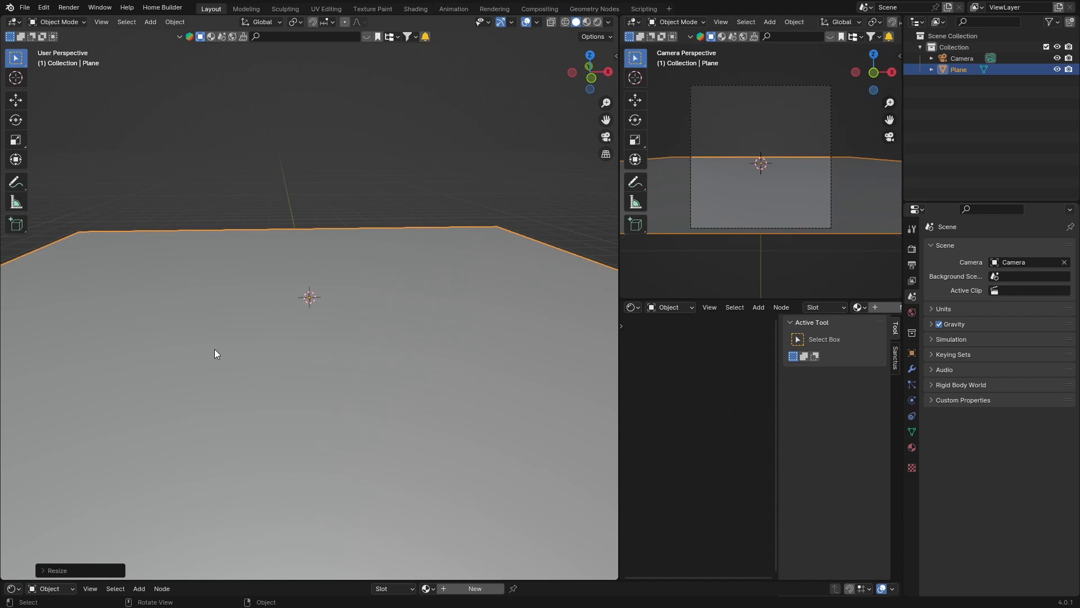
mouse_move(201, 351)
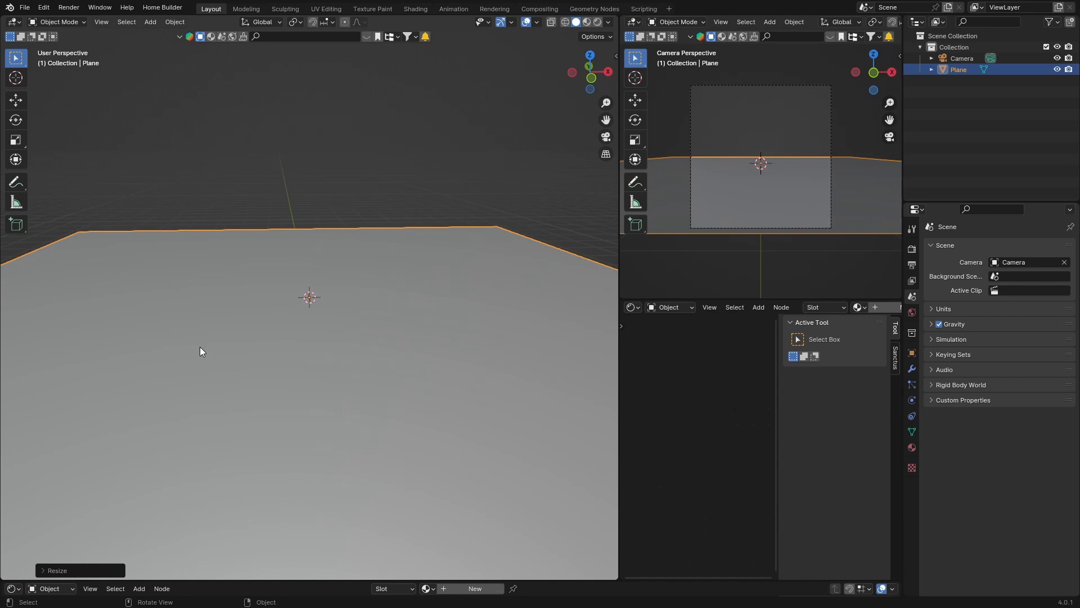
mouse_move(285, 311)
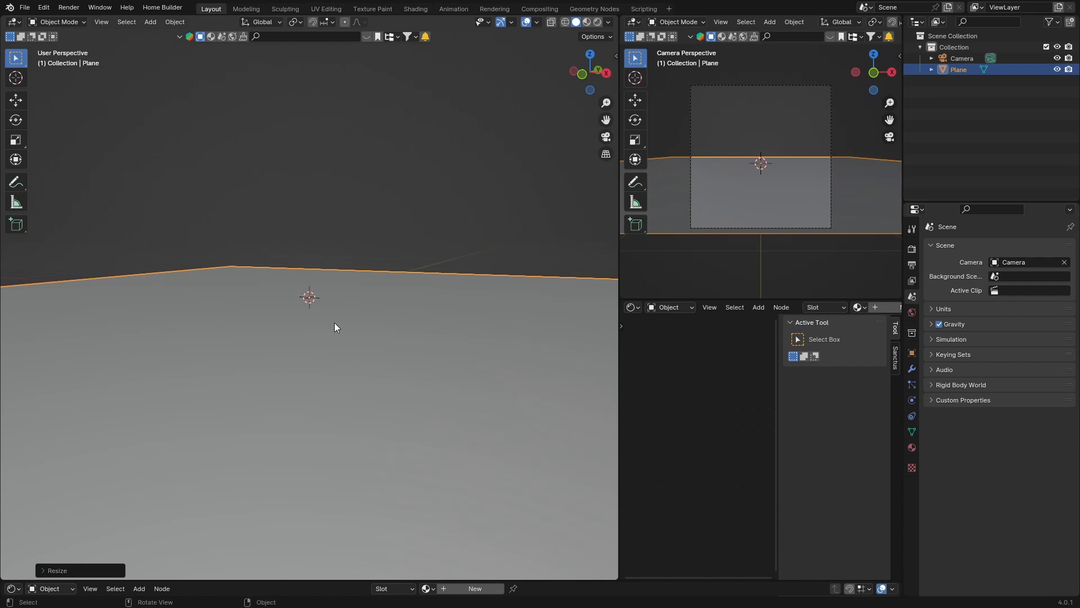
mouse_move(605, 136)
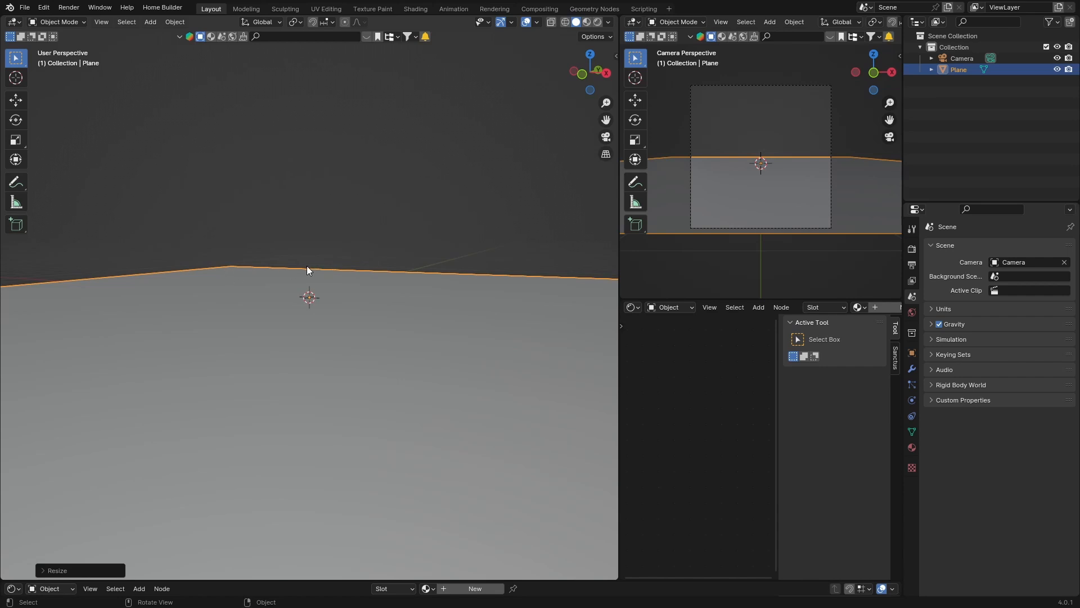
mouse_move(351, 511)
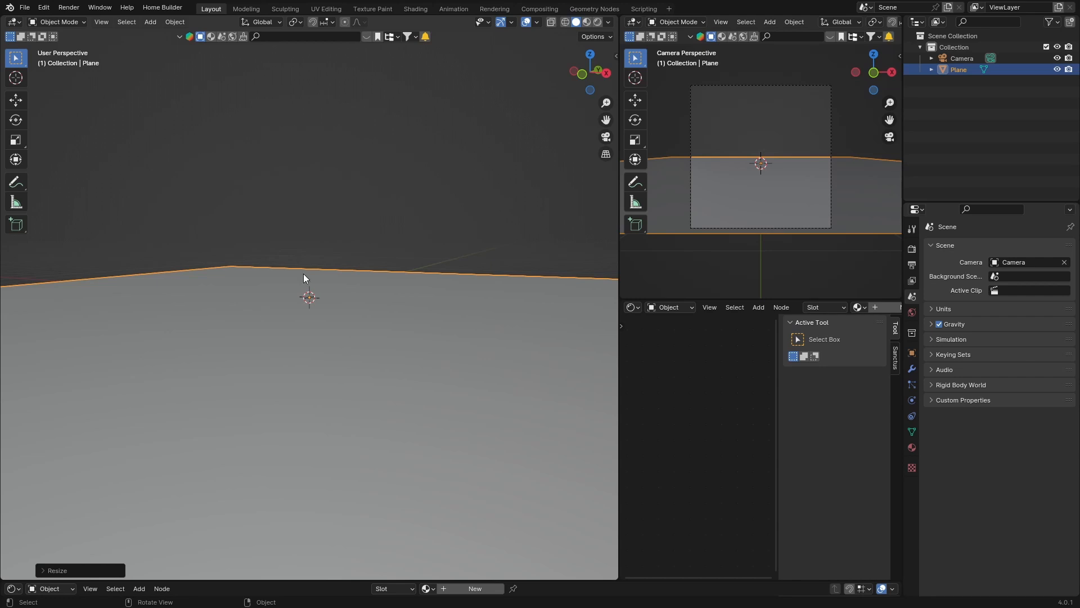
mouse_move(493, 438)
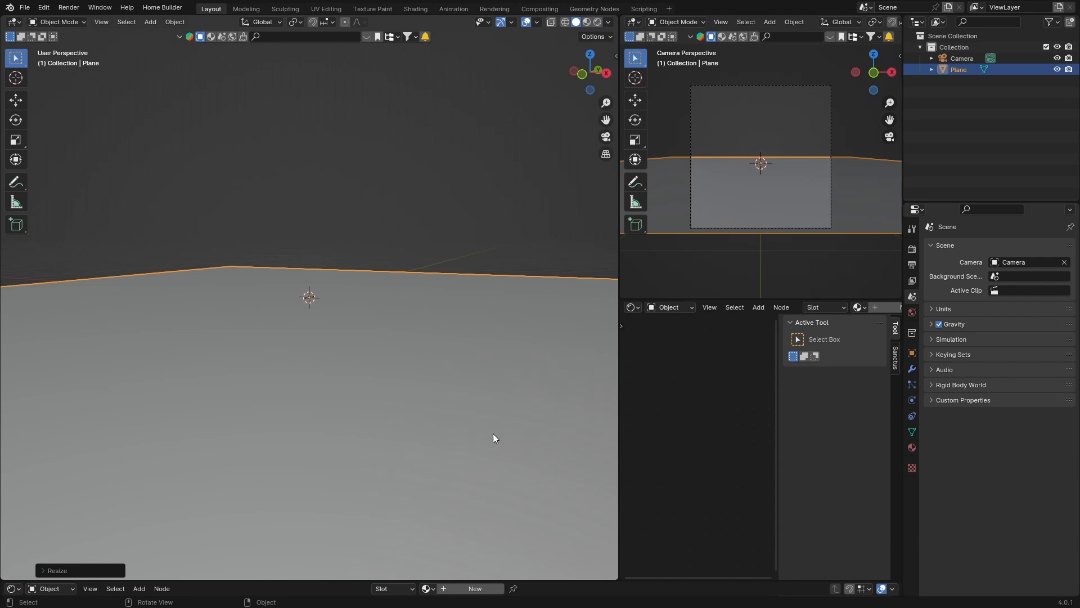
In Edit Mode subdivide the plane and raise vertices with proportional editing into rolling hills.
key("Tab")
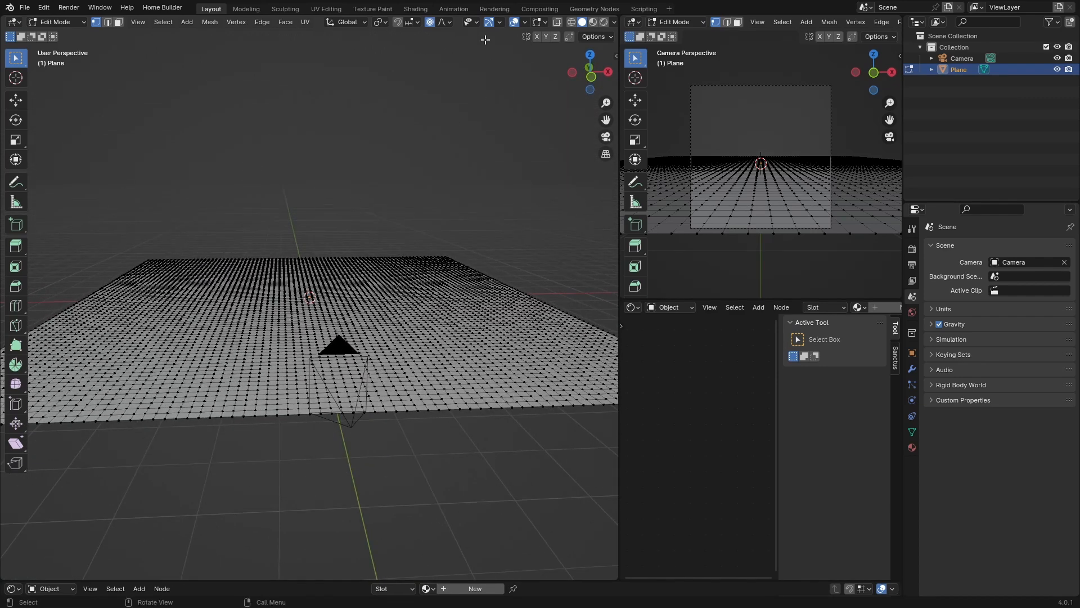
mouse_move(180, 288)
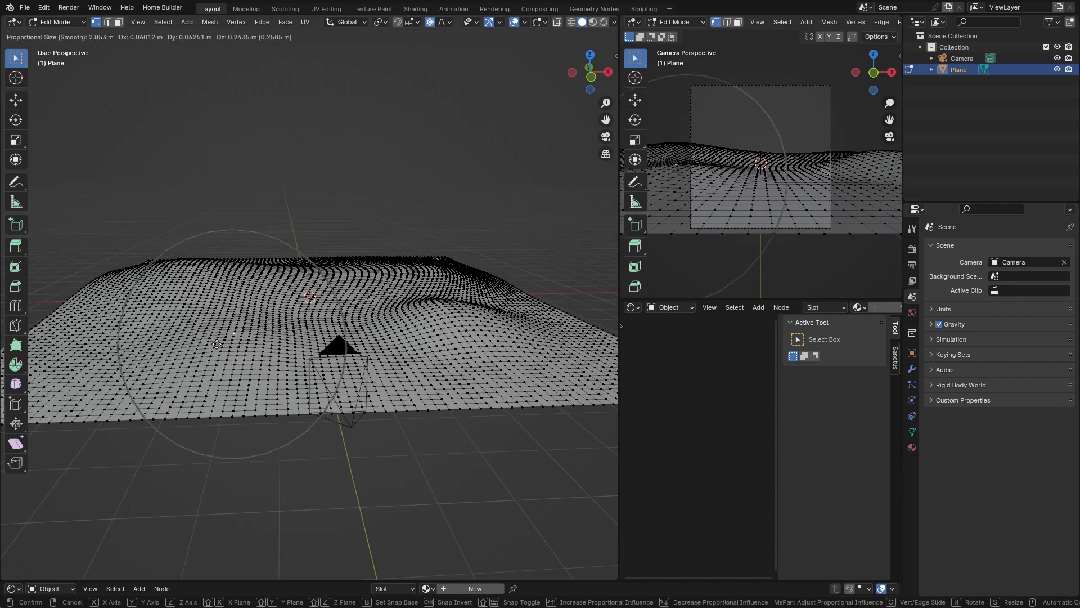
left_click(377, 381)
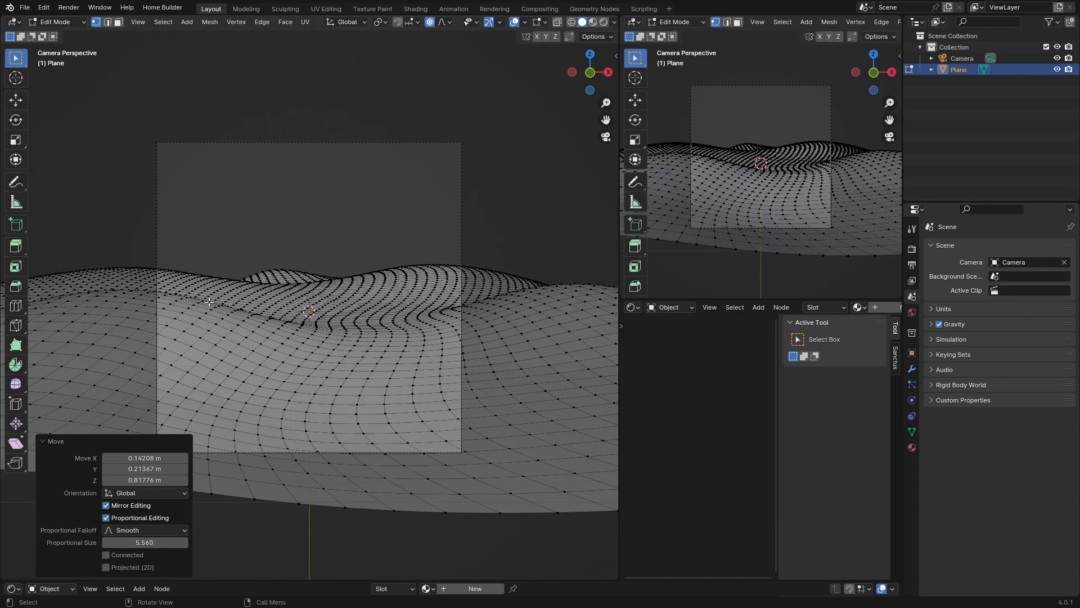
key("Tab")
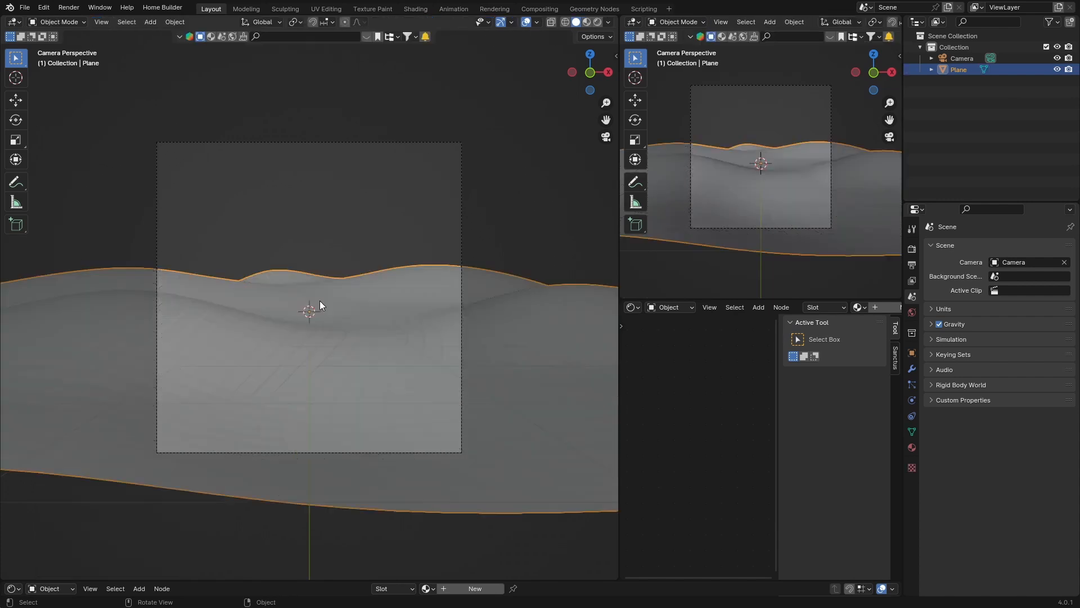
mouse_move(385, 346)
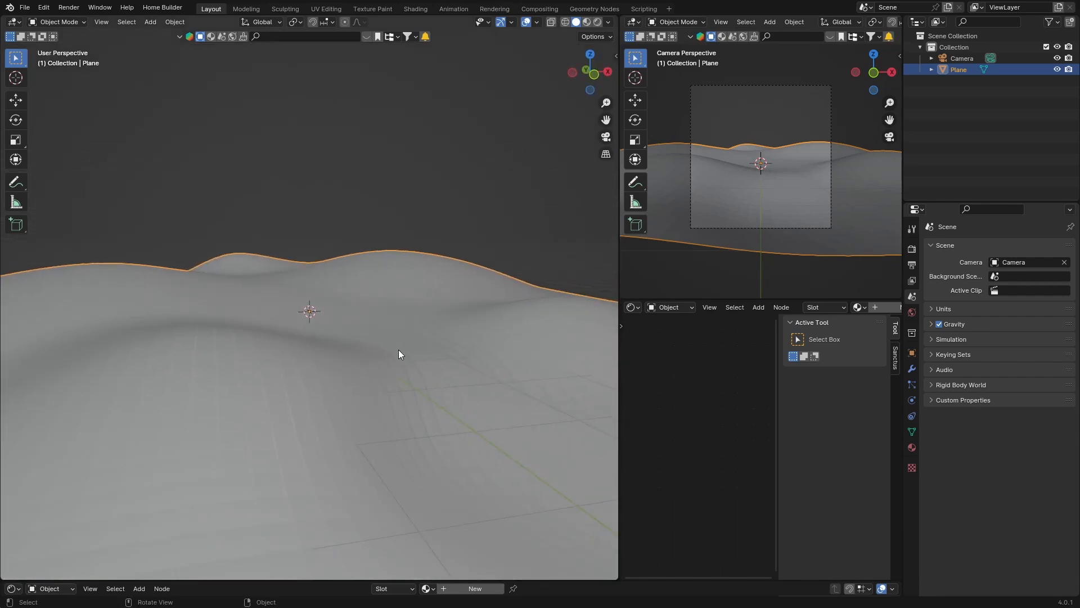
mouse_move(547, 84)
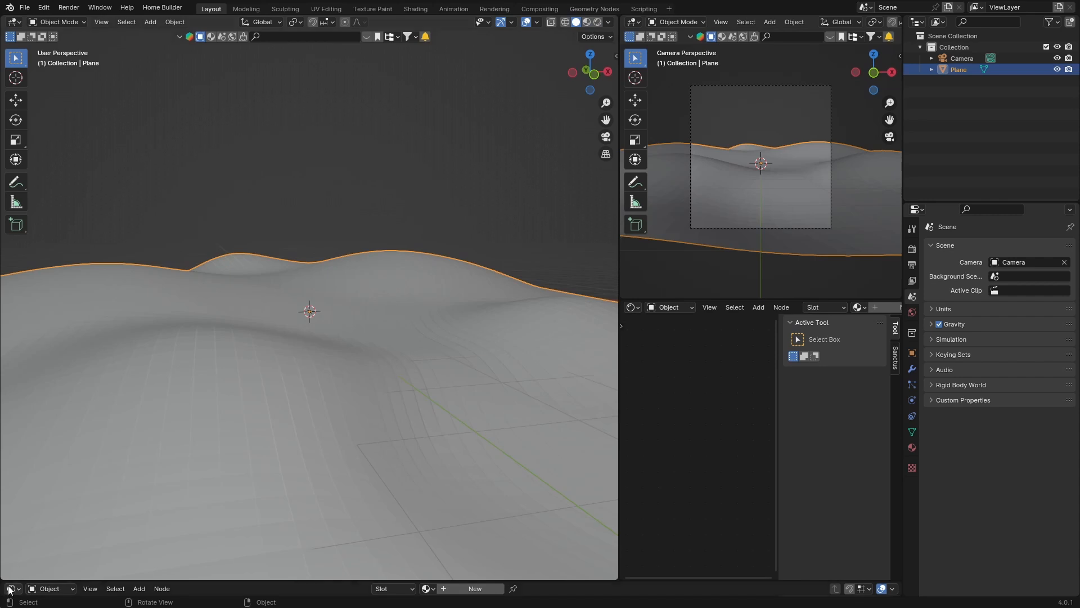
left_click(10, 589)
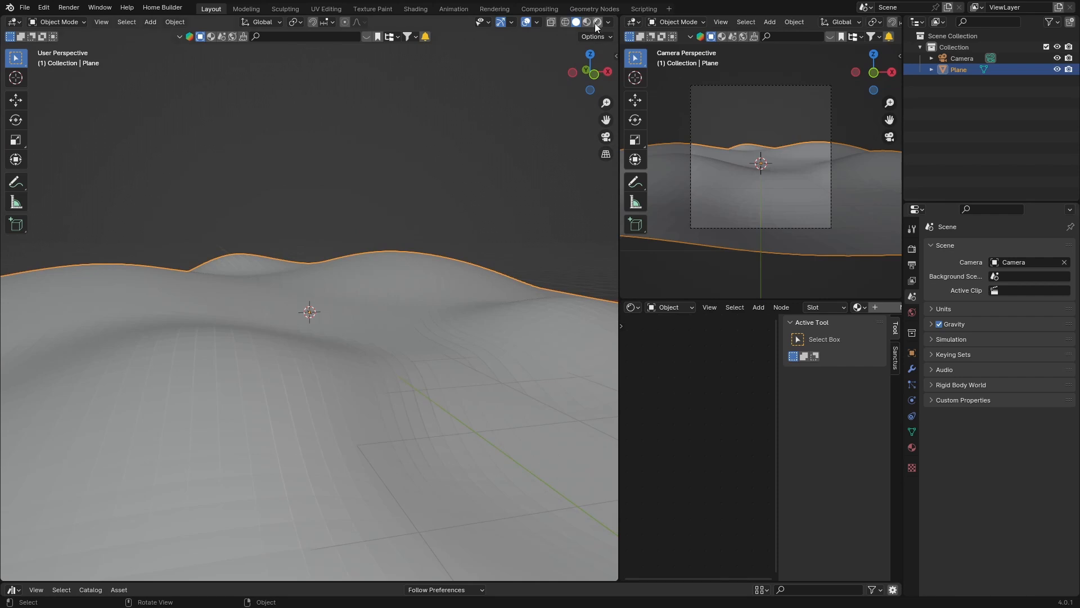
mouse_move(596, 21)
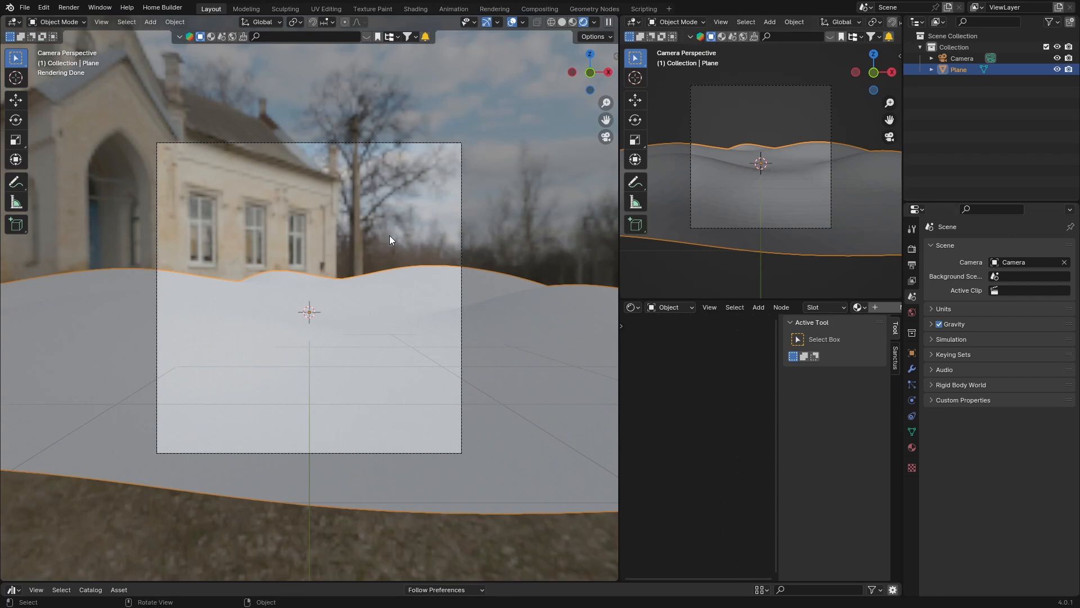
mouse_move(247, 369)
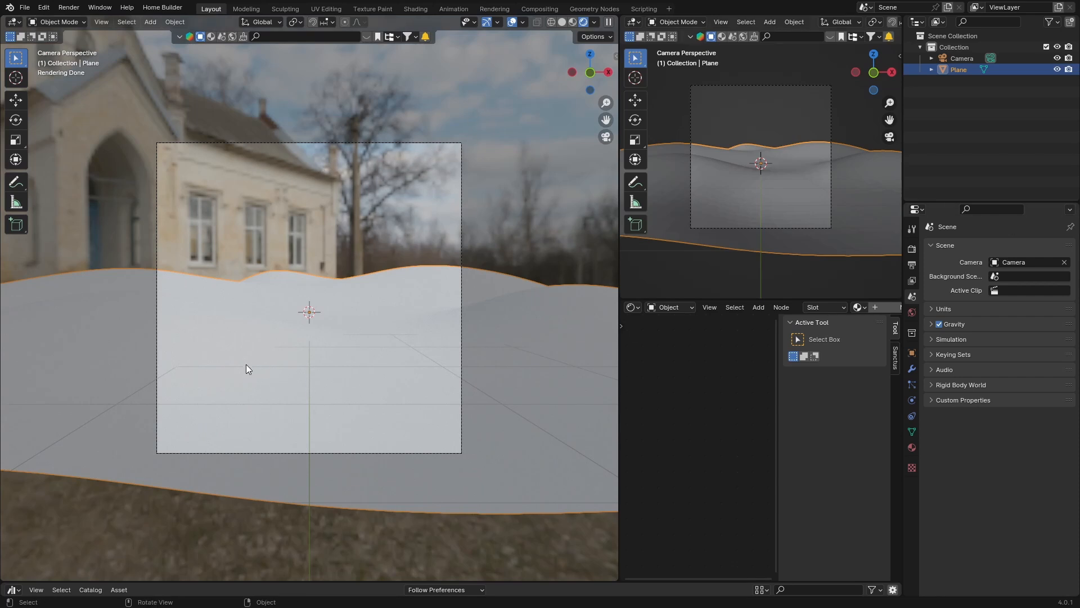
mouse_move(93, 311)
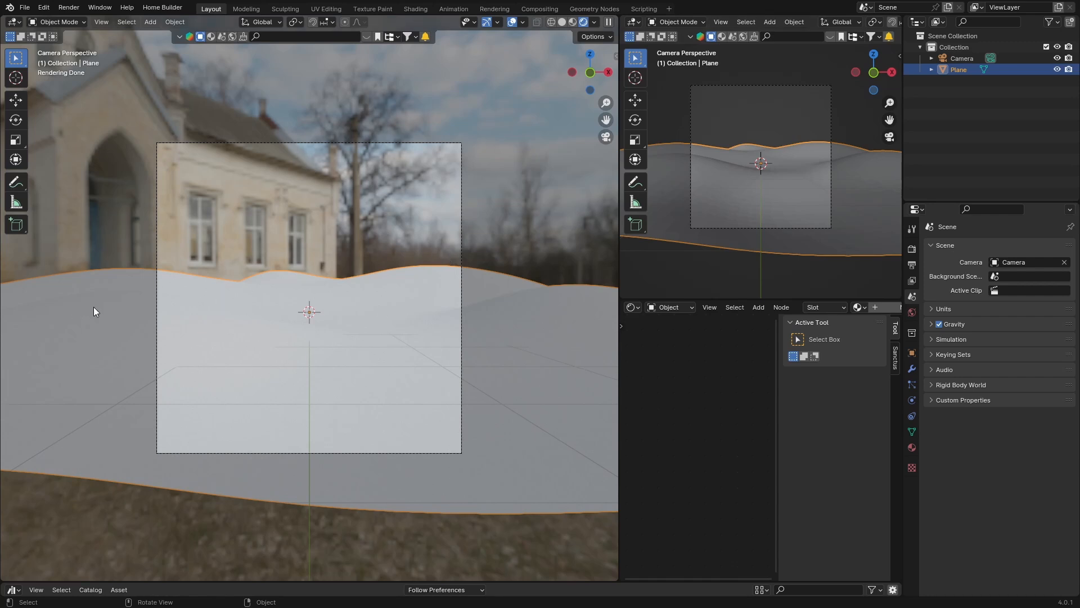
mouse_move(68, 7)
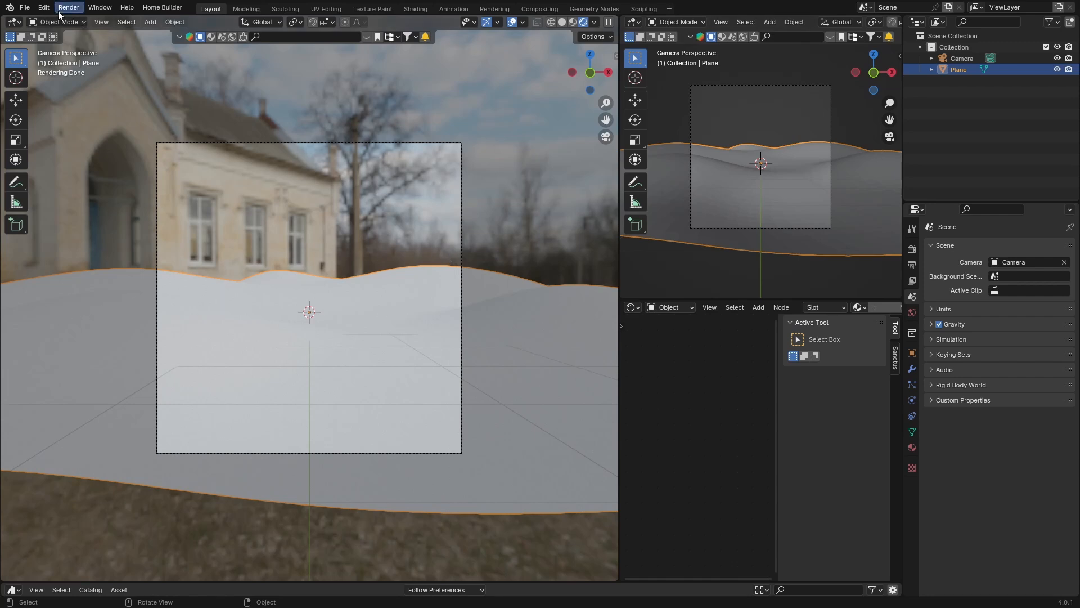
In the Midjourney chat, send /imagine 'clouds on a bright sunny day blue sky --ar 16:9'.
left_click(99, 8)
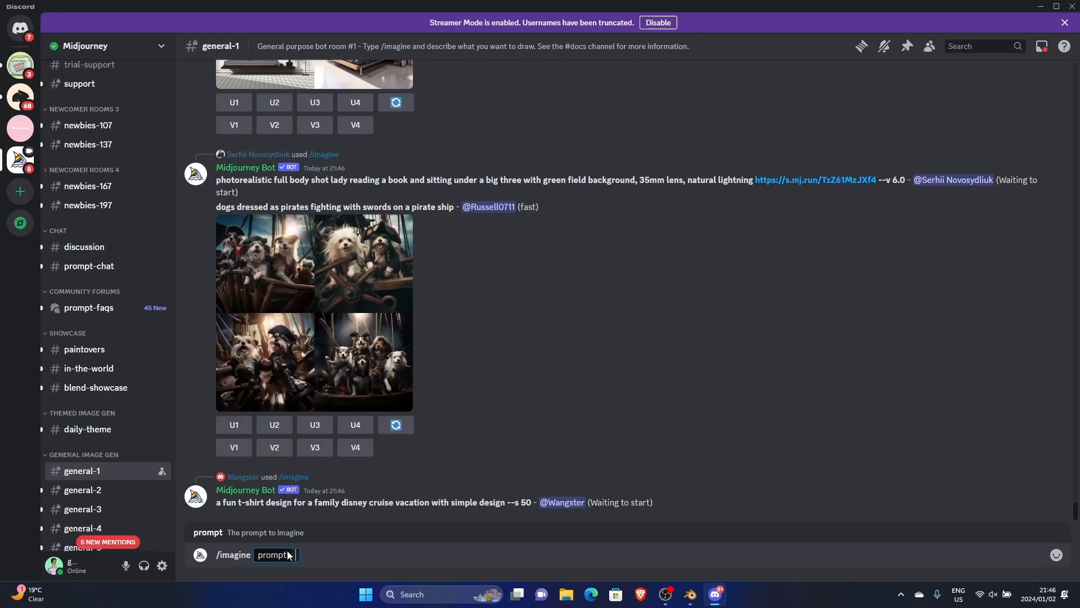
type("clouds")
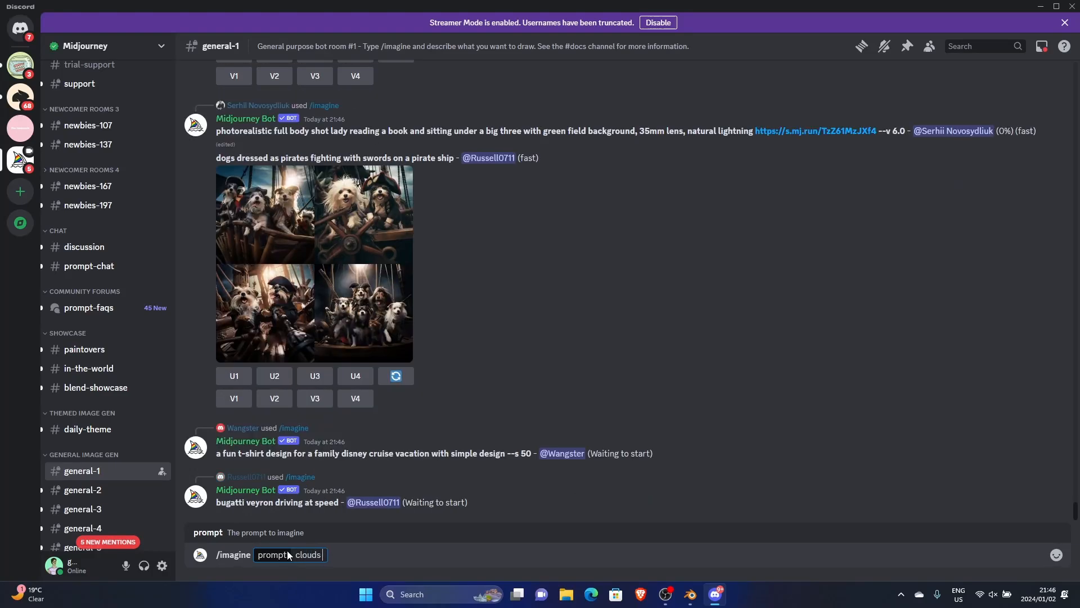
type("on a b")
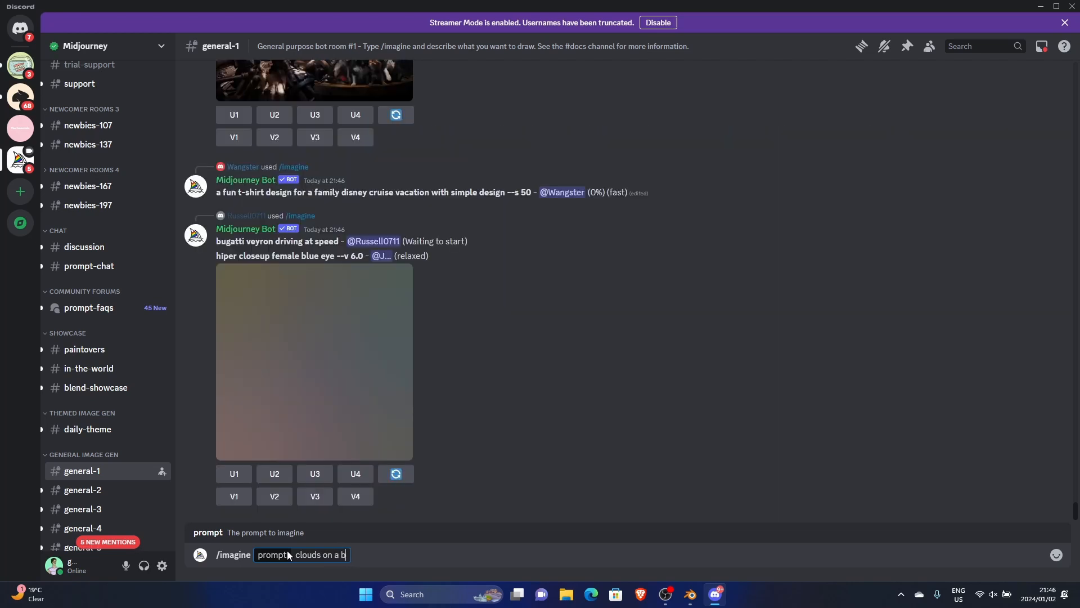
type("right sunny day")
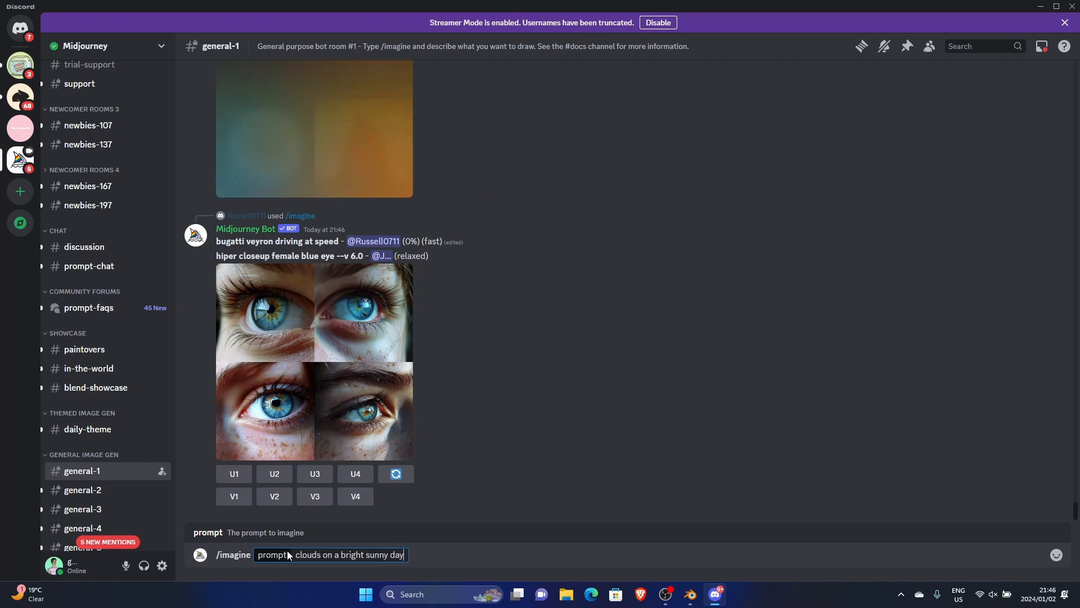
type("blue")
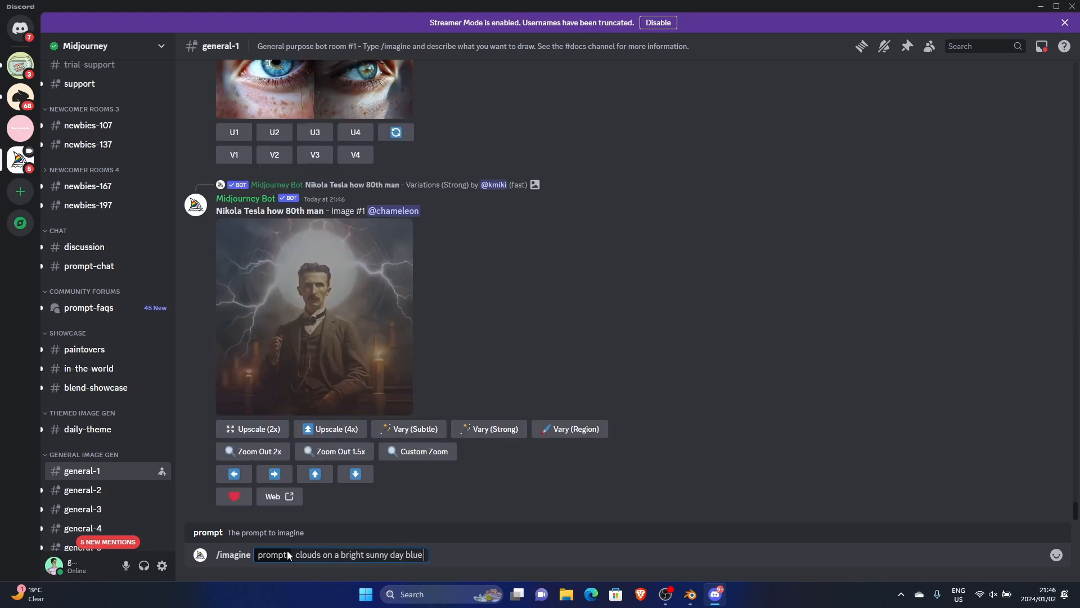
type("sky")
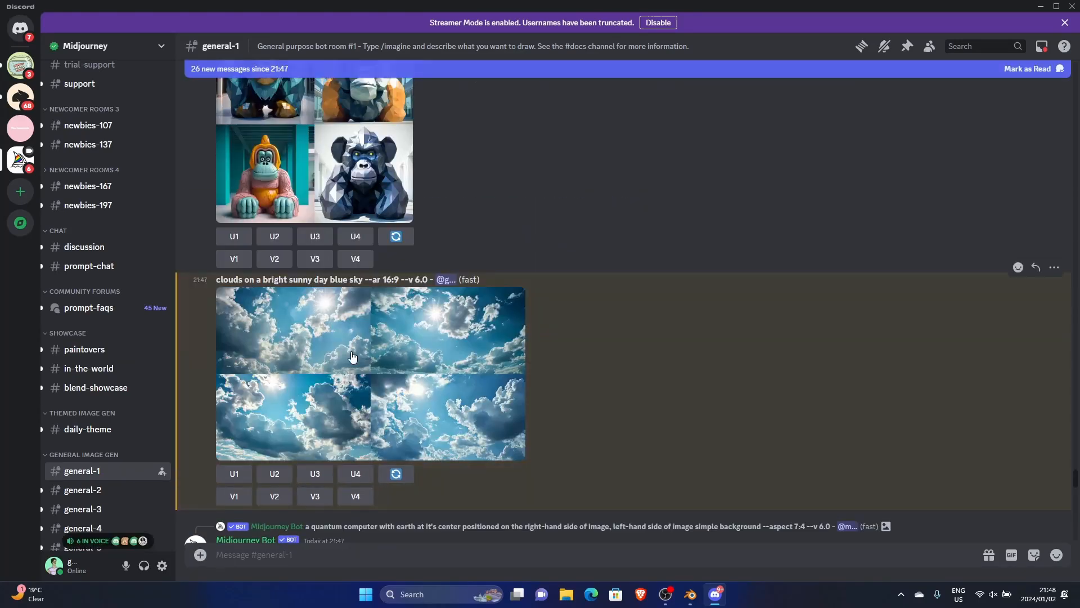
Enlarge the four-image cloud sky grid in Discord's full-size viewer.
left_click(352, 356)
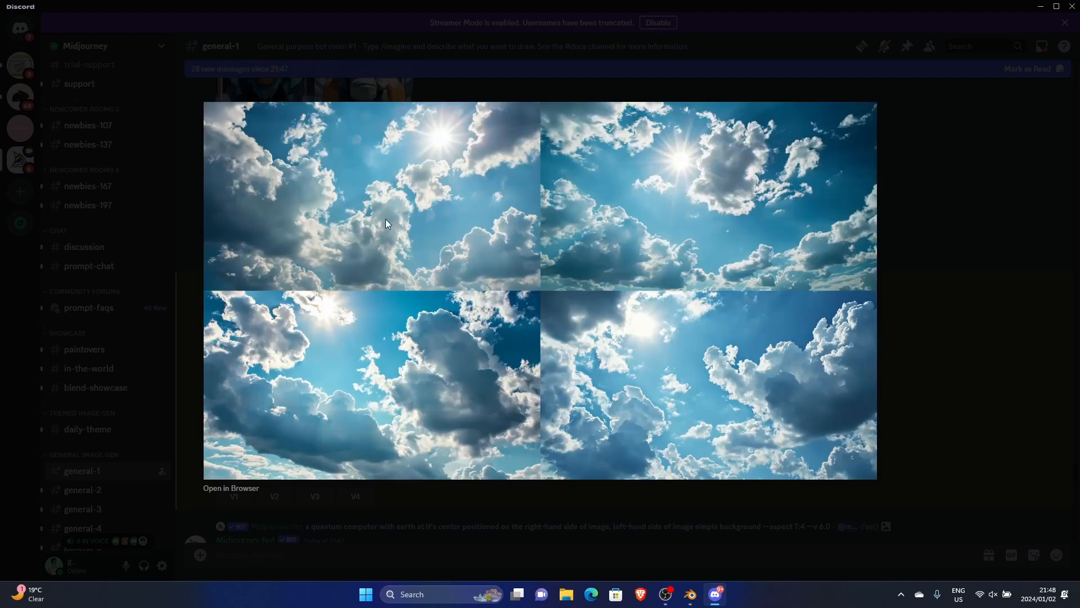
mouse_move(646, 422)
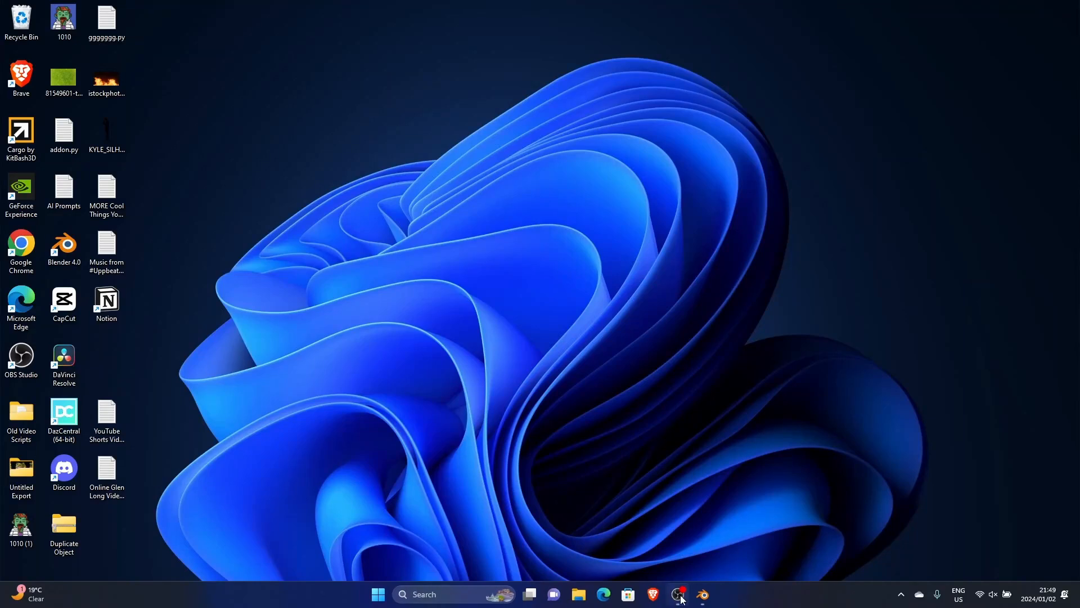
Restore the Blender window showing the hilly ground plane through the camera.
left_click(702, 594)
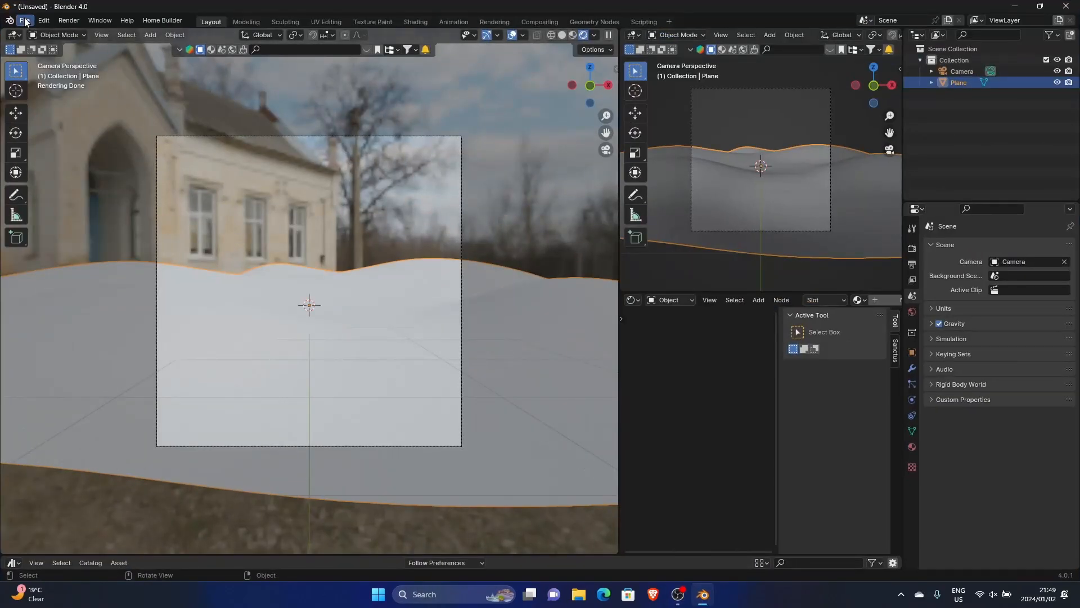
mouse_move(68, 21)
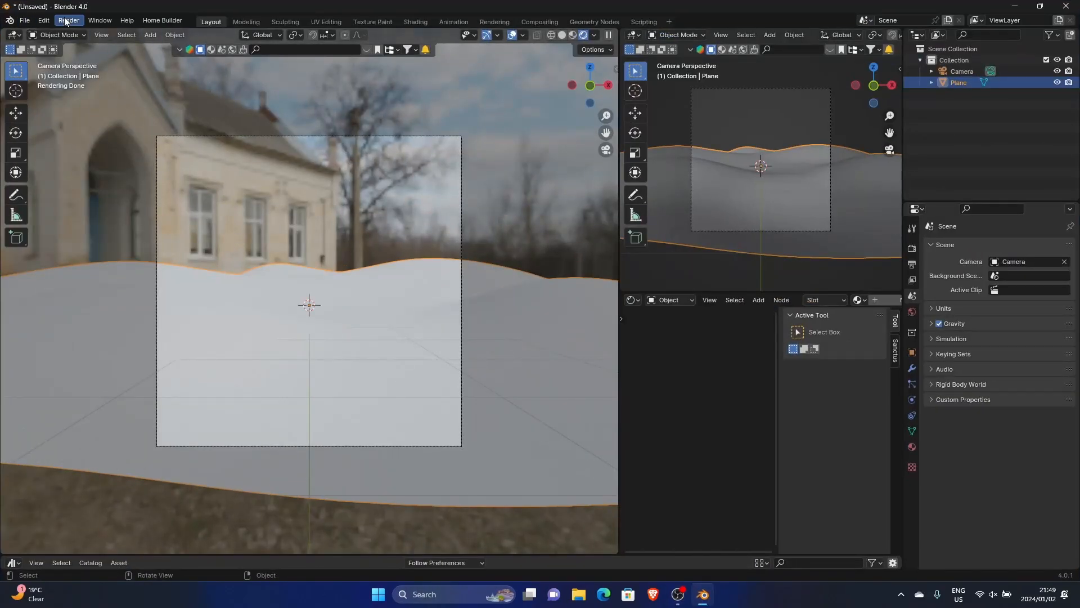
left_click(99, 20)
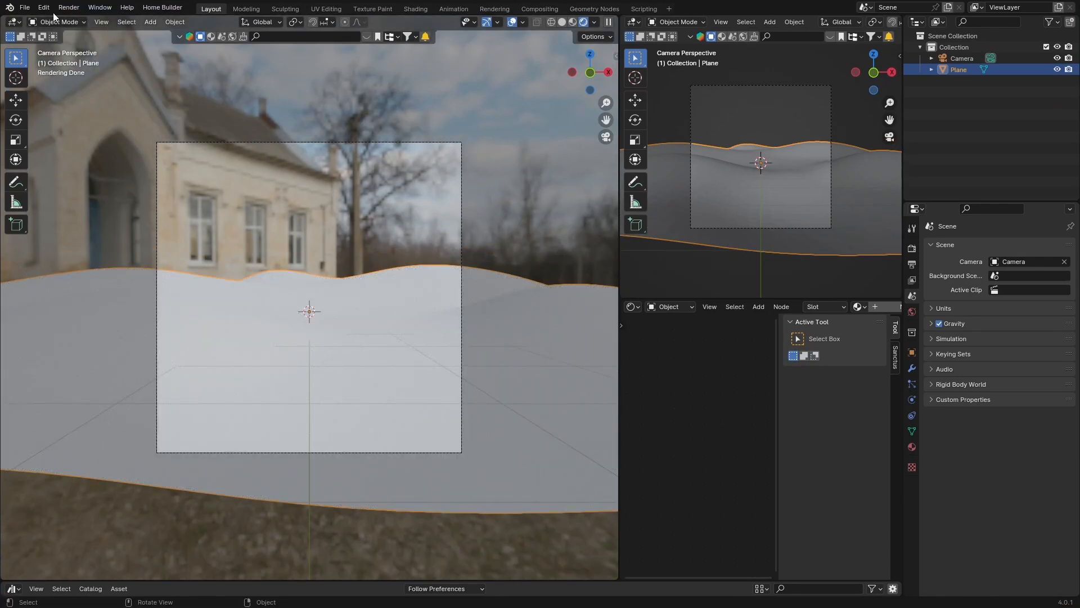
In Preferences > Add-ons, search 'image' to confirm Import Images as Planes is enabled.
left_click(44, 7)
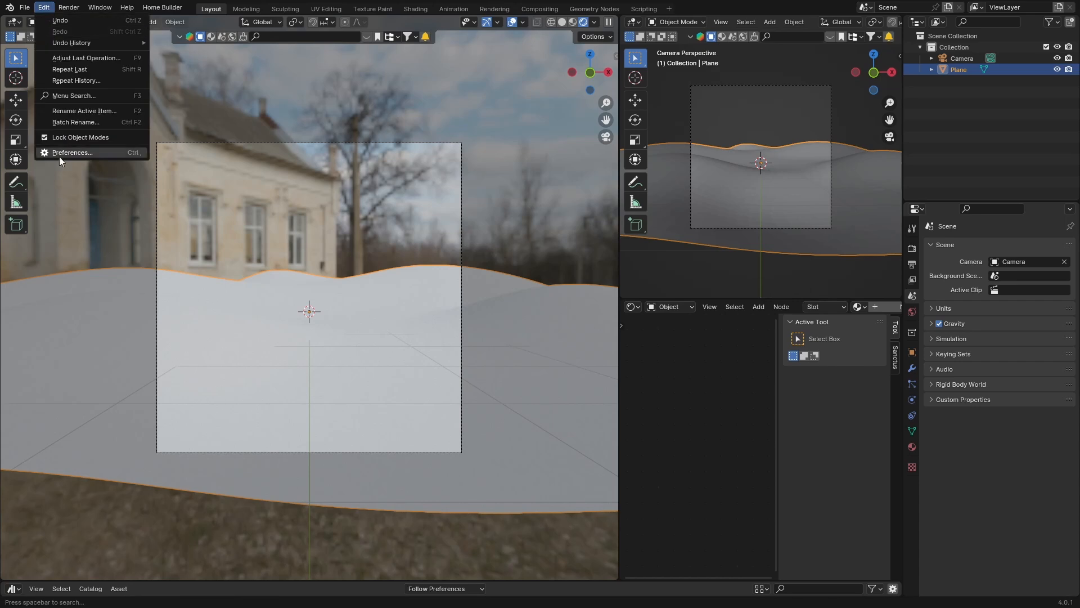
left_click(72, 151)
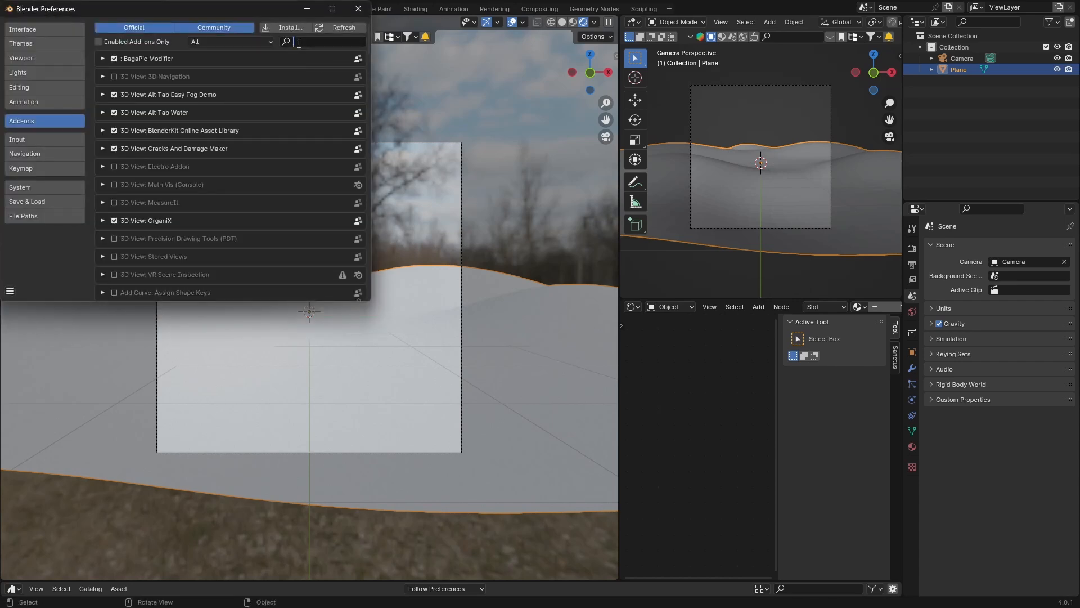
type("image")
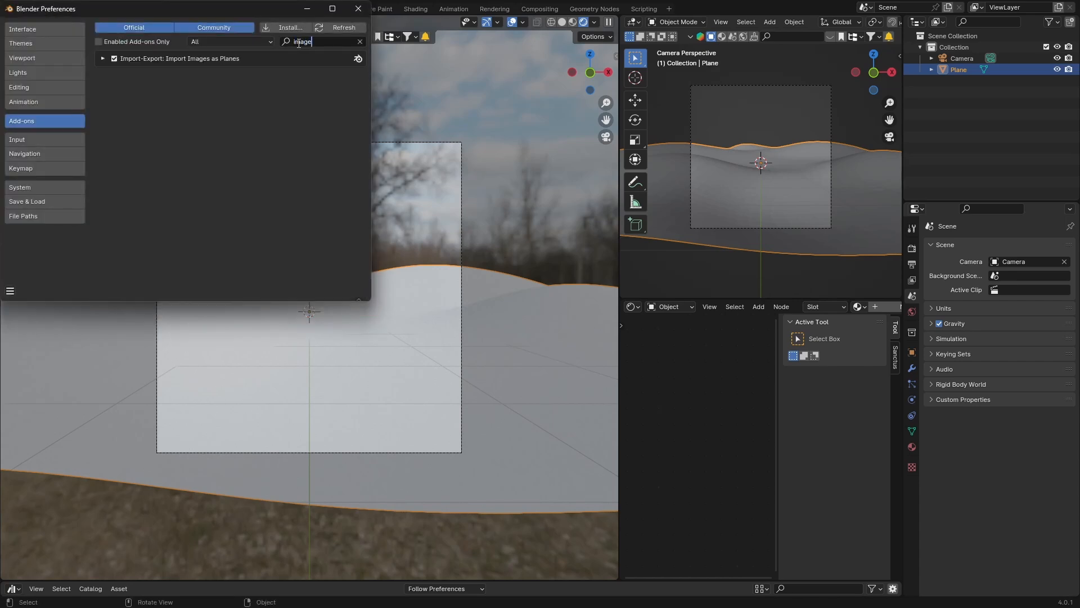
left_click(357, 8)
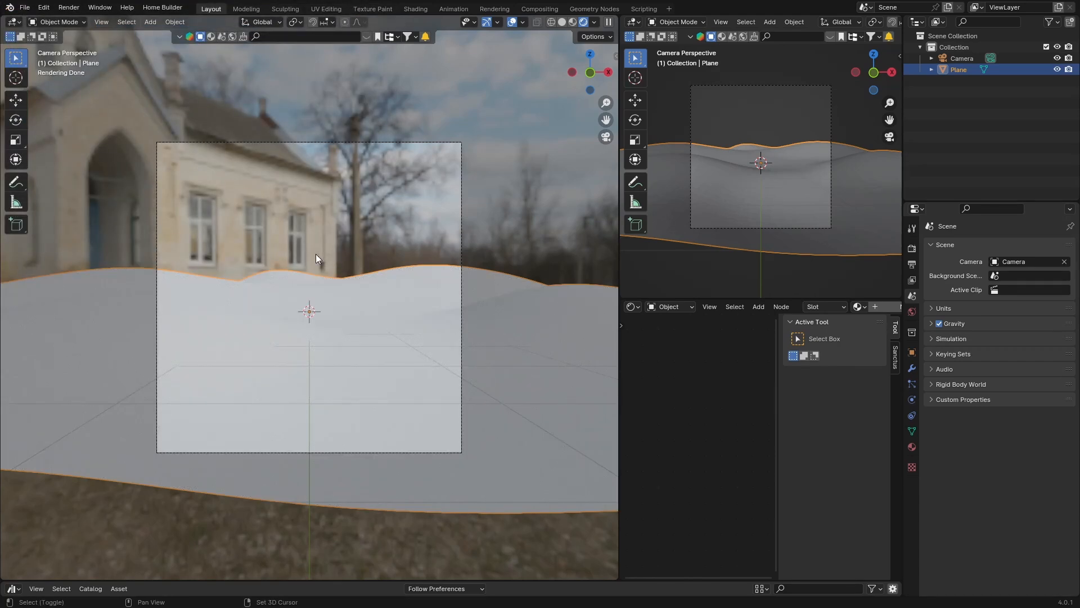
Import the Midjourney clouds PNG via Add > Image > Images as Planes.
left_click(150, 22)
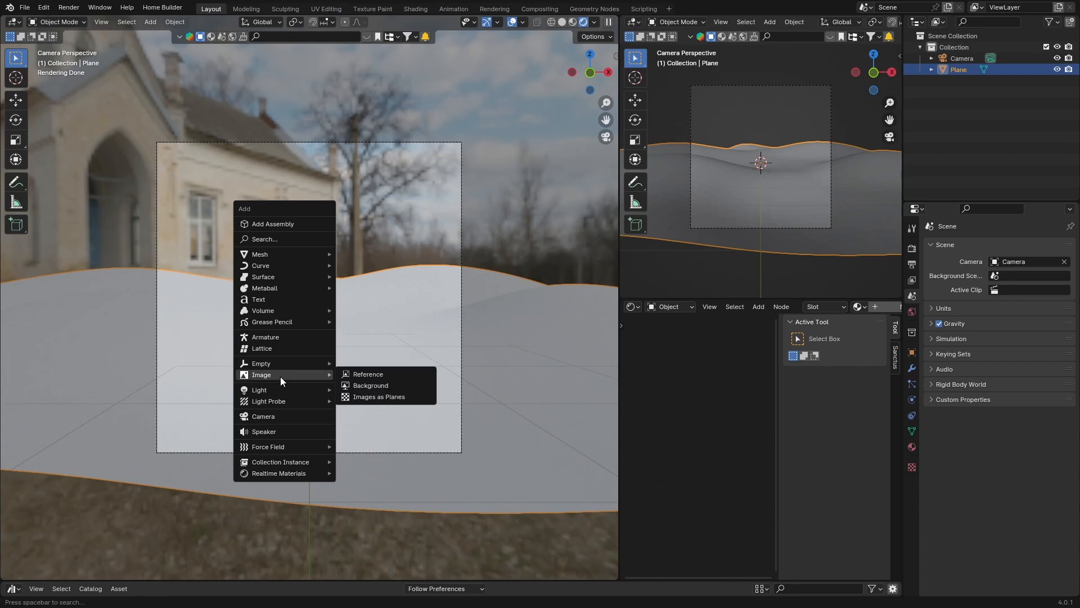
left_click(378, 396)
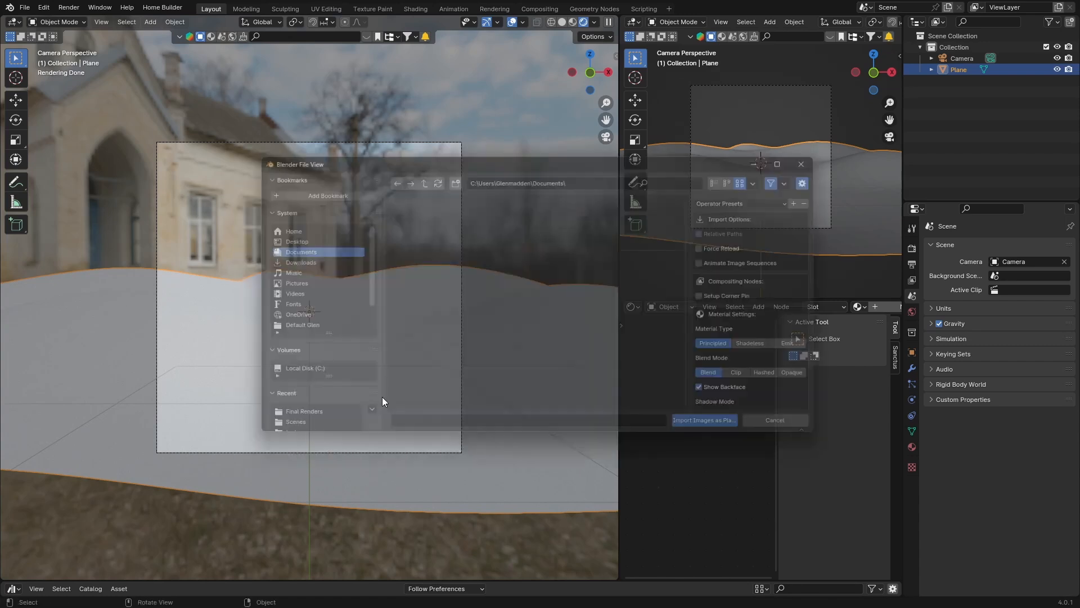
left_click(420, 361)
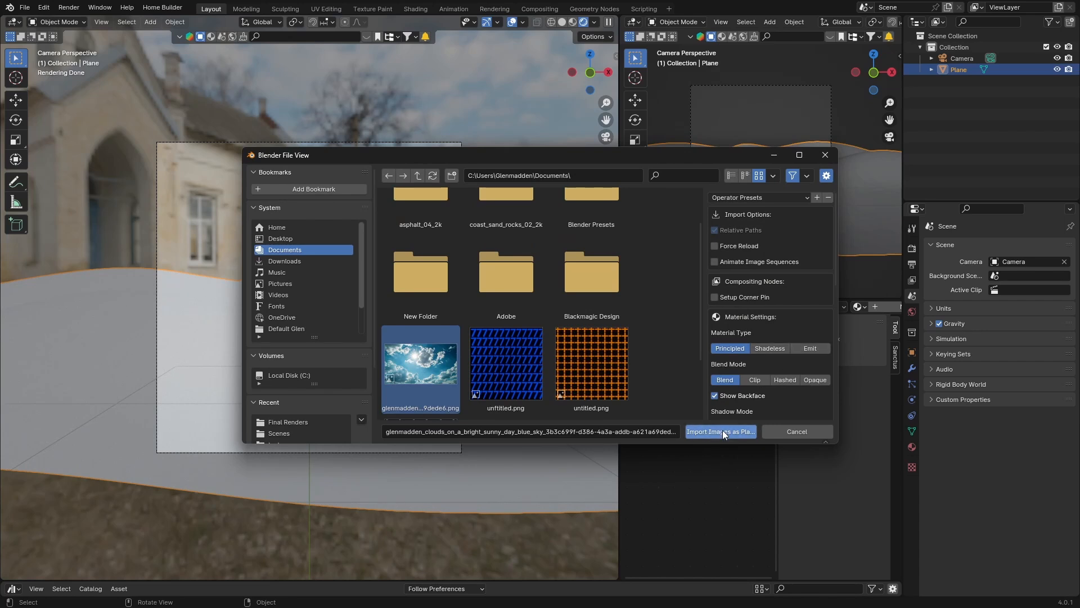
left_click(719, 431)
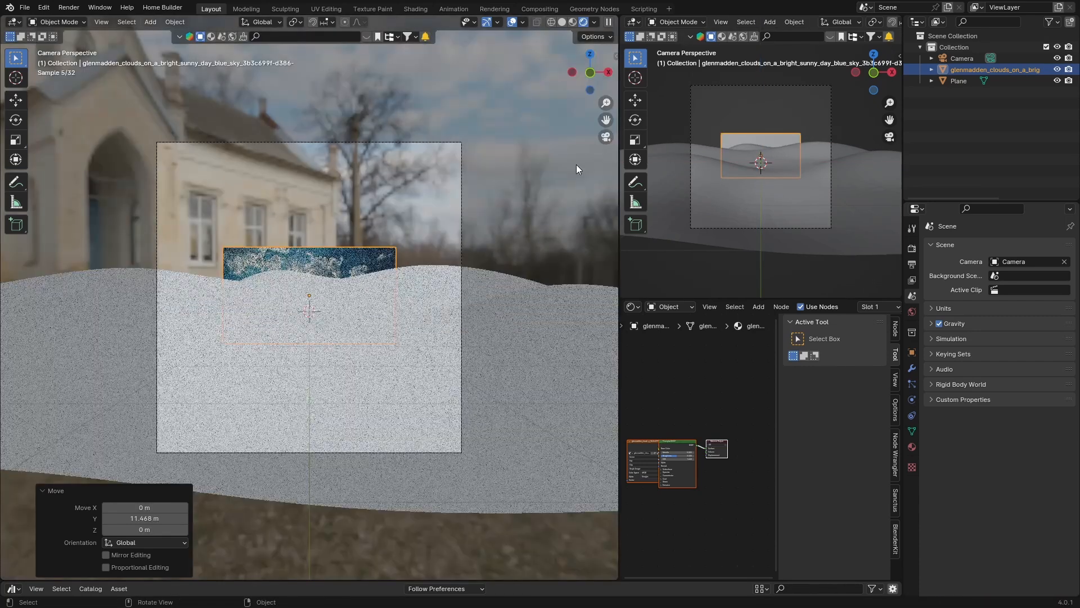
Move the sky plane back behind the hill and scale it up large.
key("s")
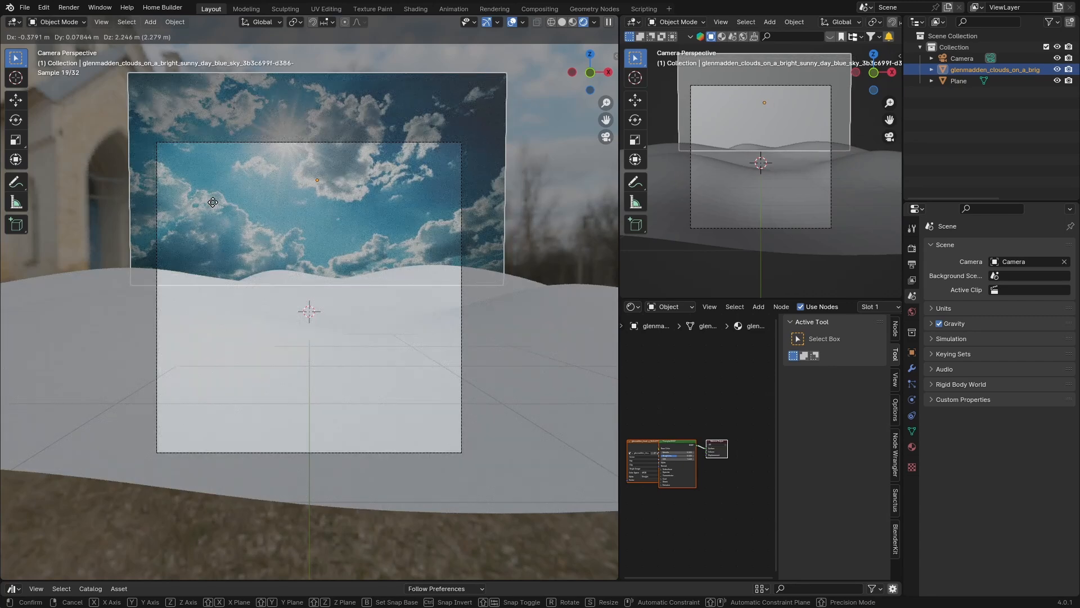
left_click(403, 223)
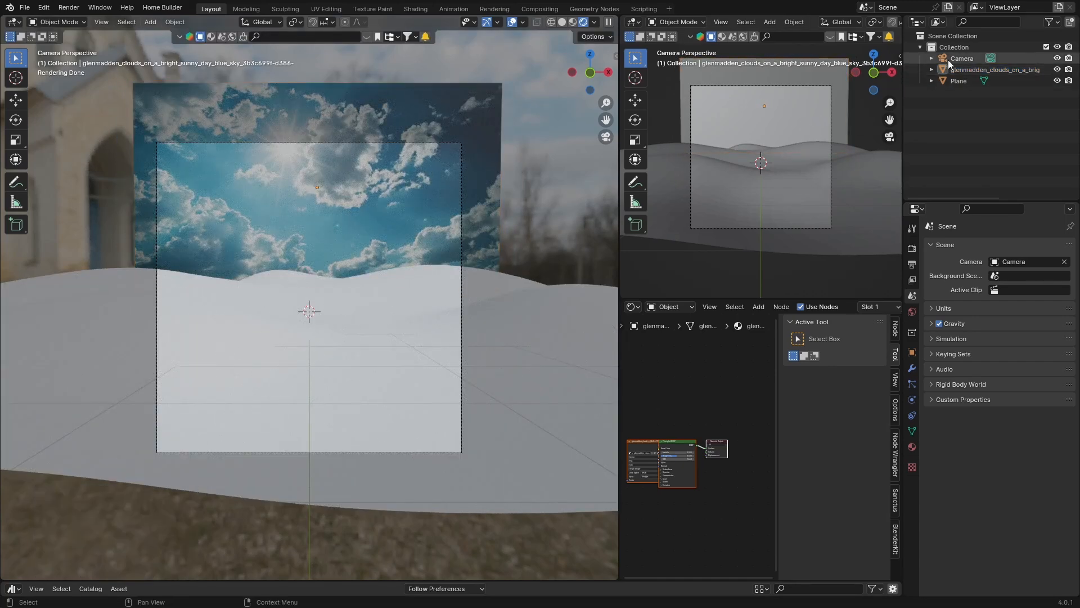
left_click(962, 57)
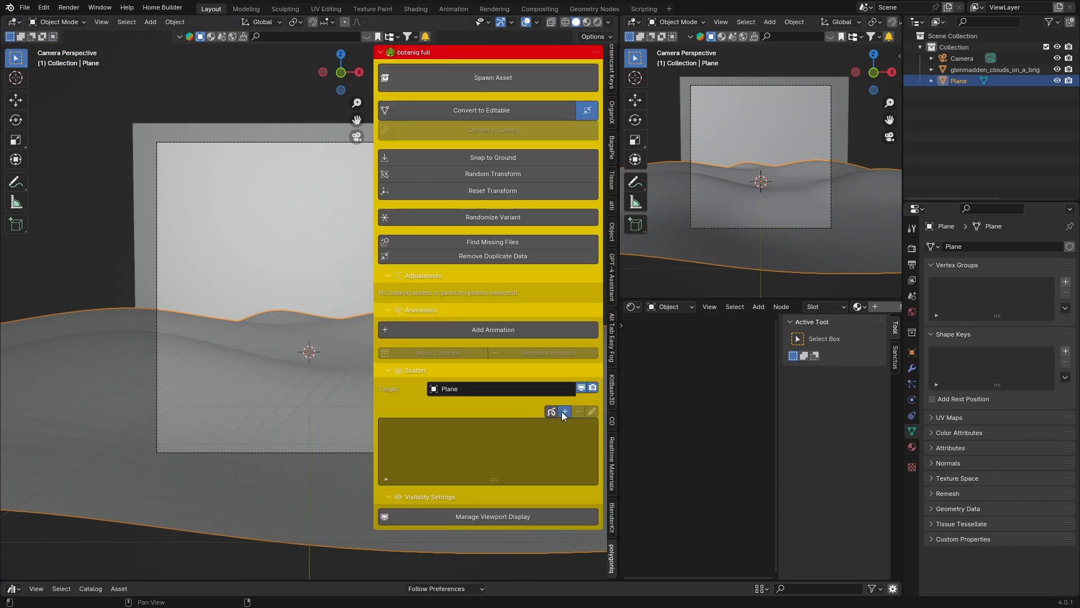
Apply Botaniq's With flowers (D) grass scatter preset to the hill plane.
left_click(565, 412)
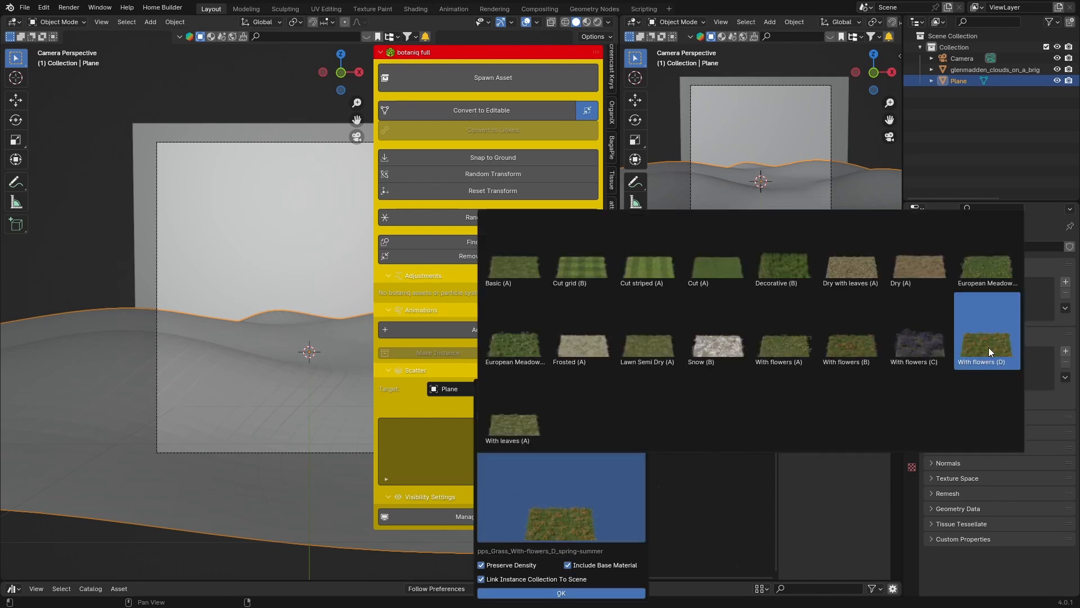
left_click(560, 593)
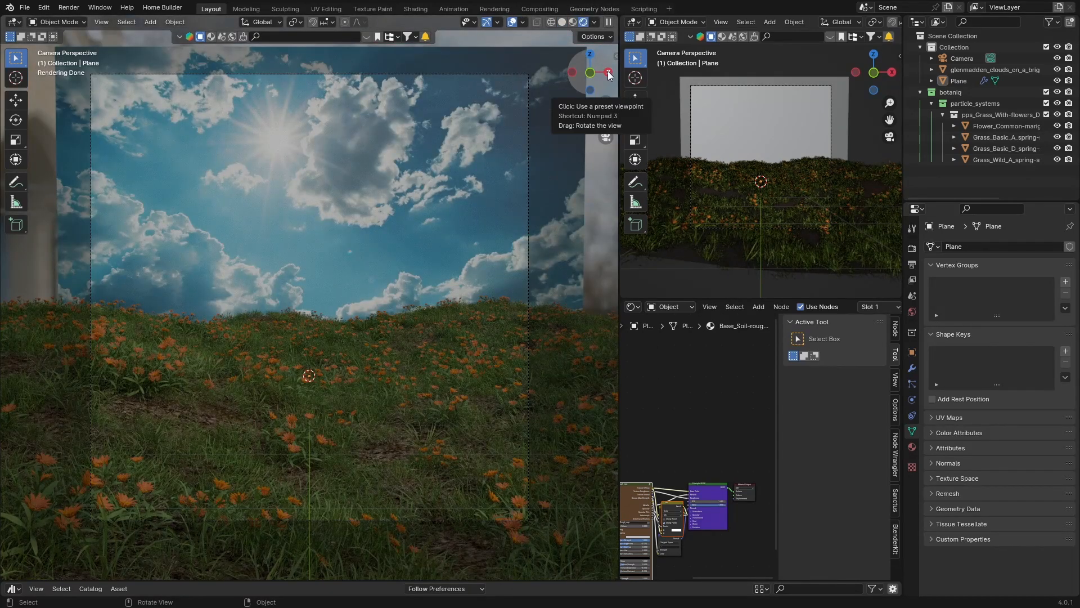
In Right Orthographic view, move the image plane along Y farther behind the flowered hill.
left_click(609, 72)
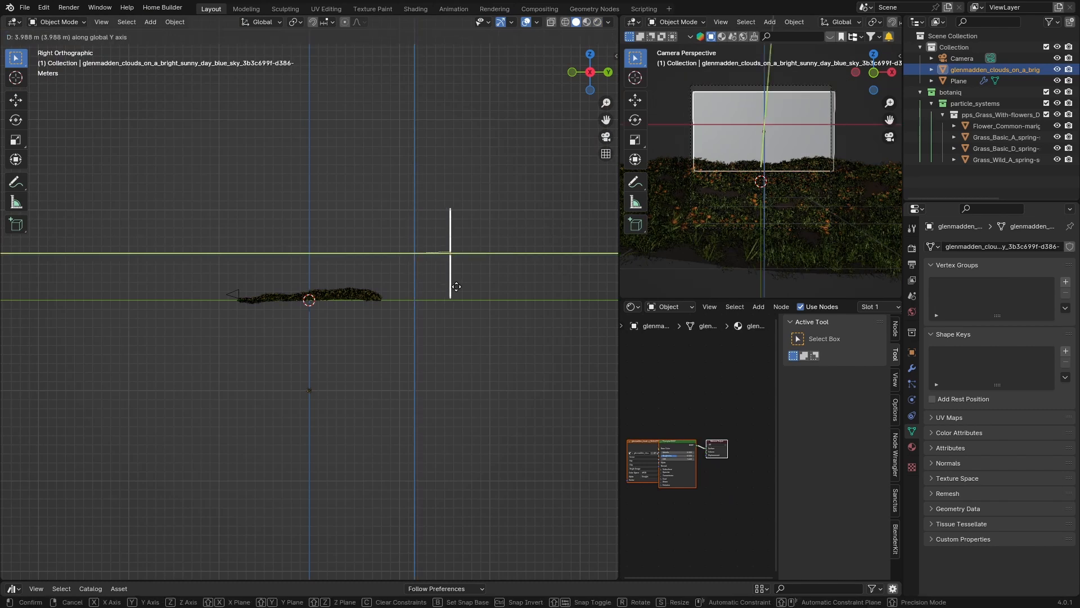
left_click(454, 286)
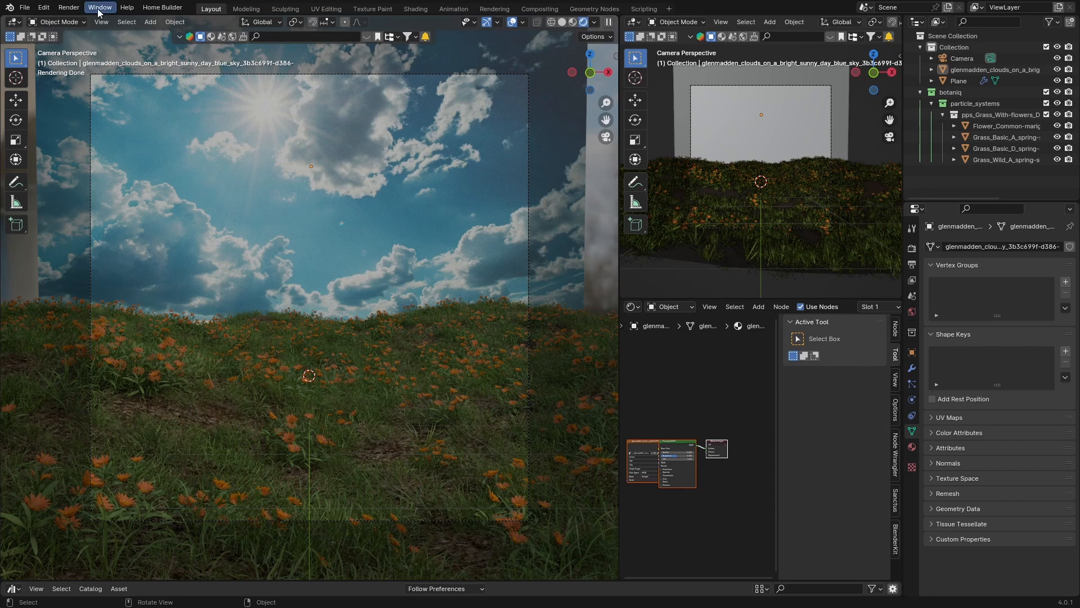
left_click(99, 8)
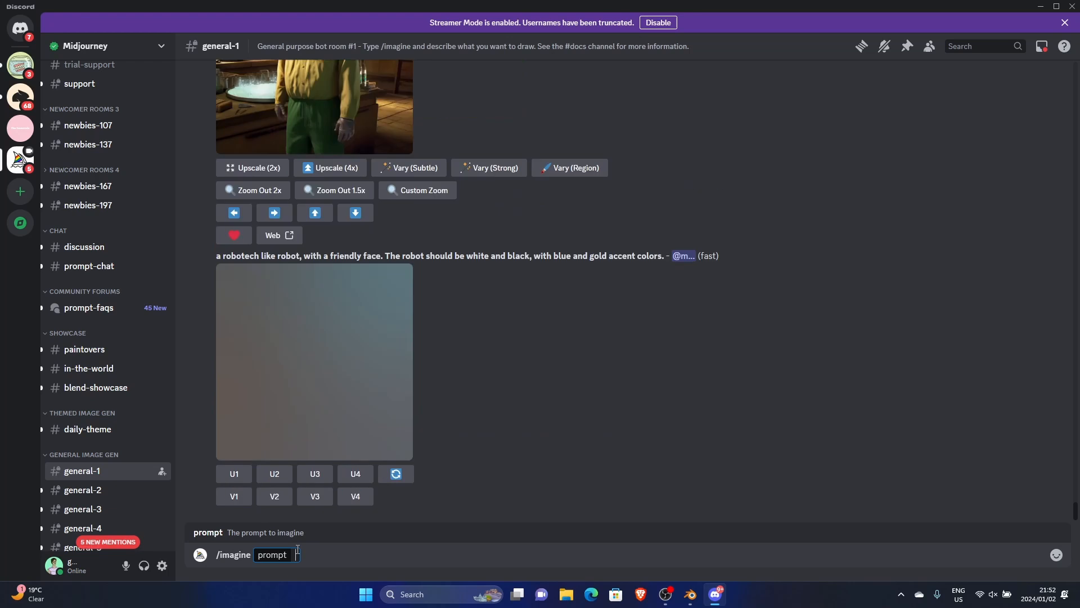
Send /imagine 'blue sky with clouds, open field with grass --ar 16:9' in Midjourney.
type("blue")
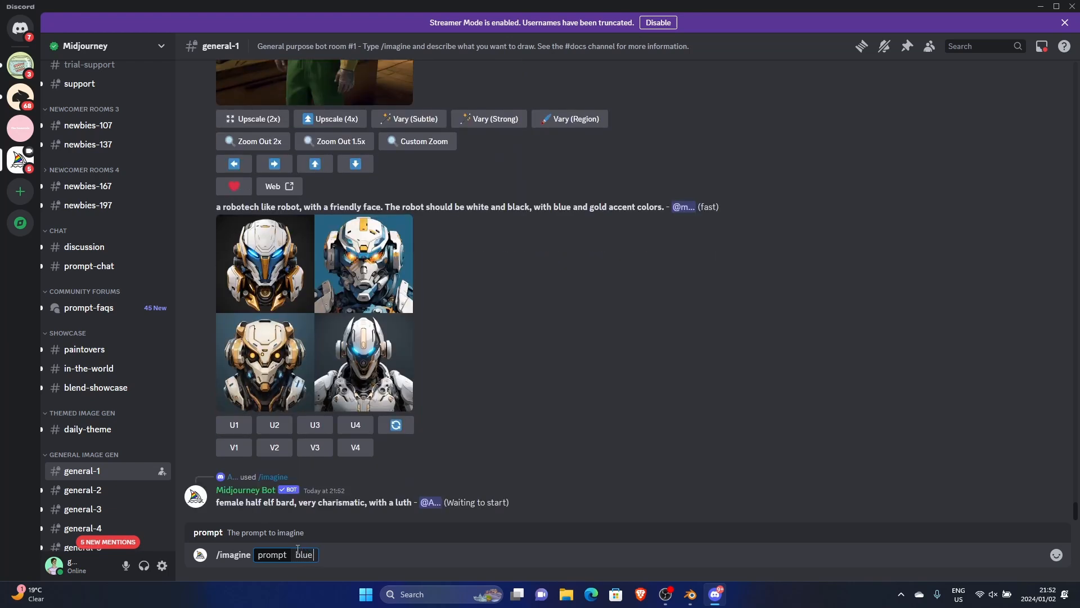
type("sky w")
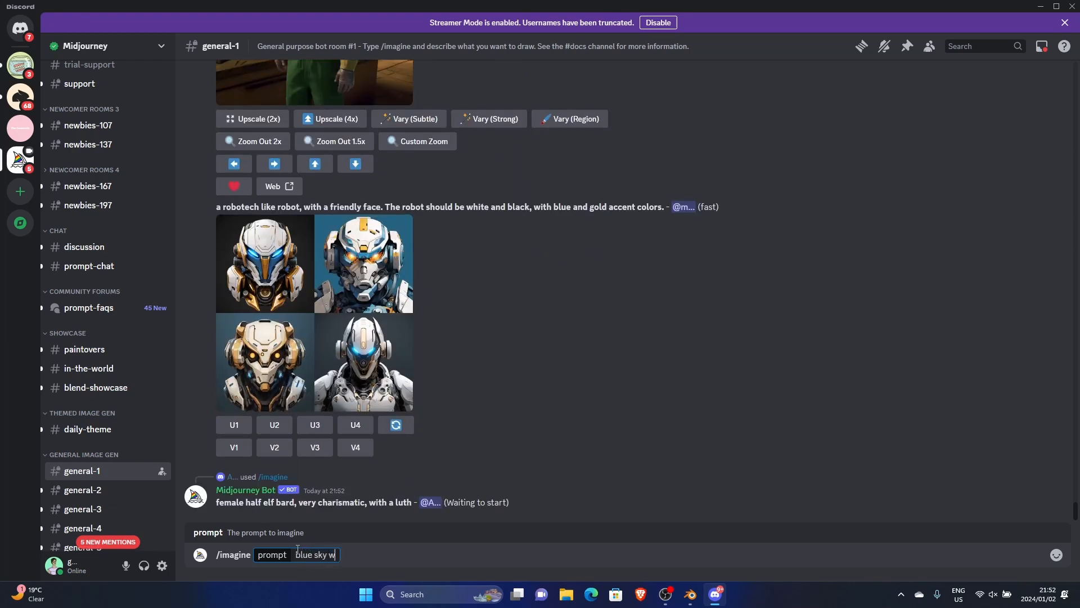
type("ith clouds,")
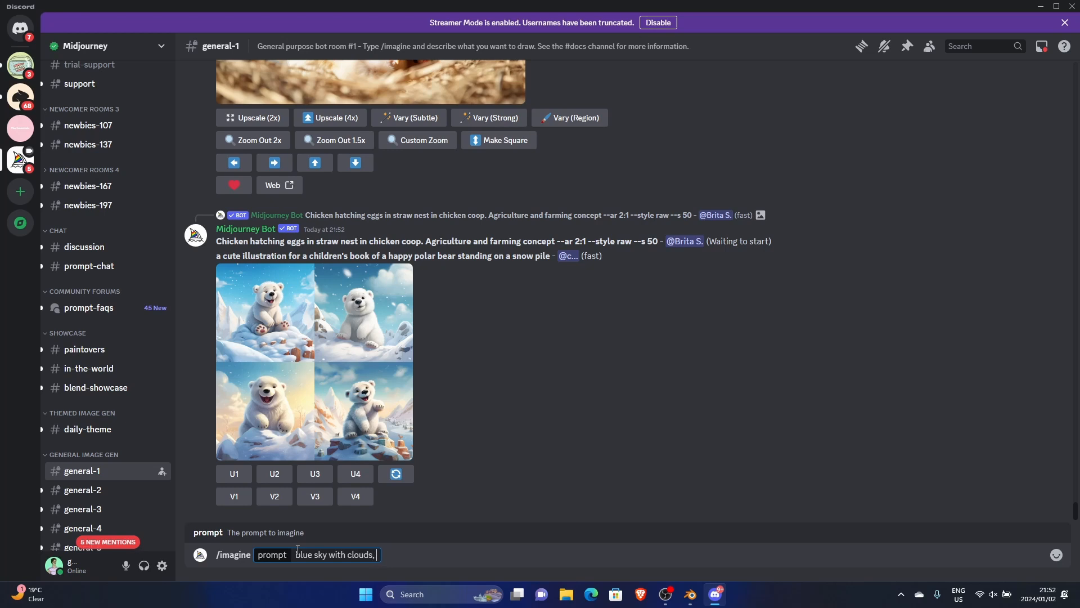
type("open fi")
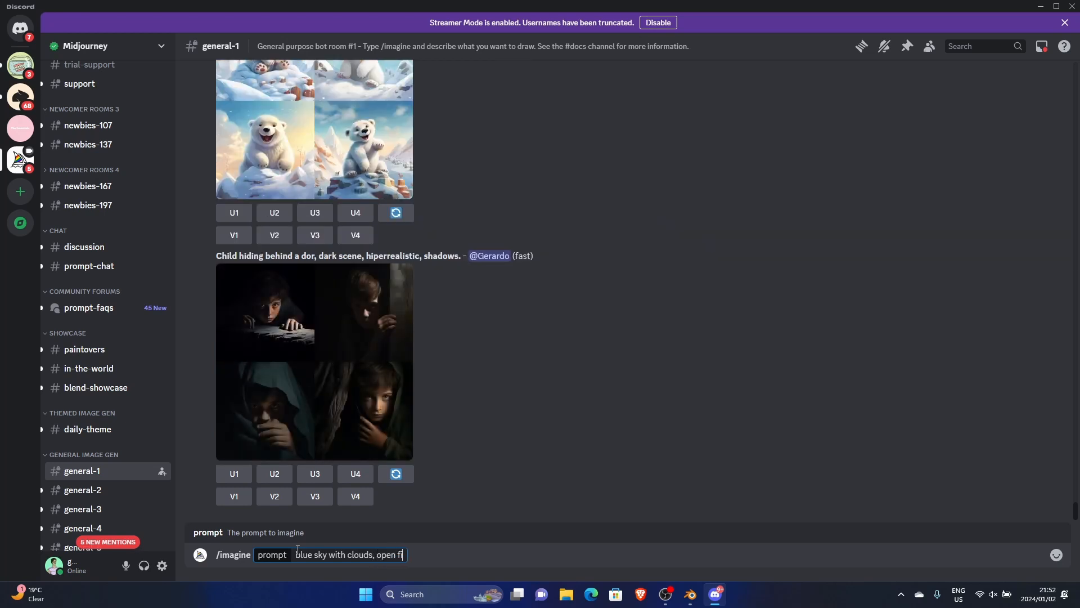
type("eld with gra")
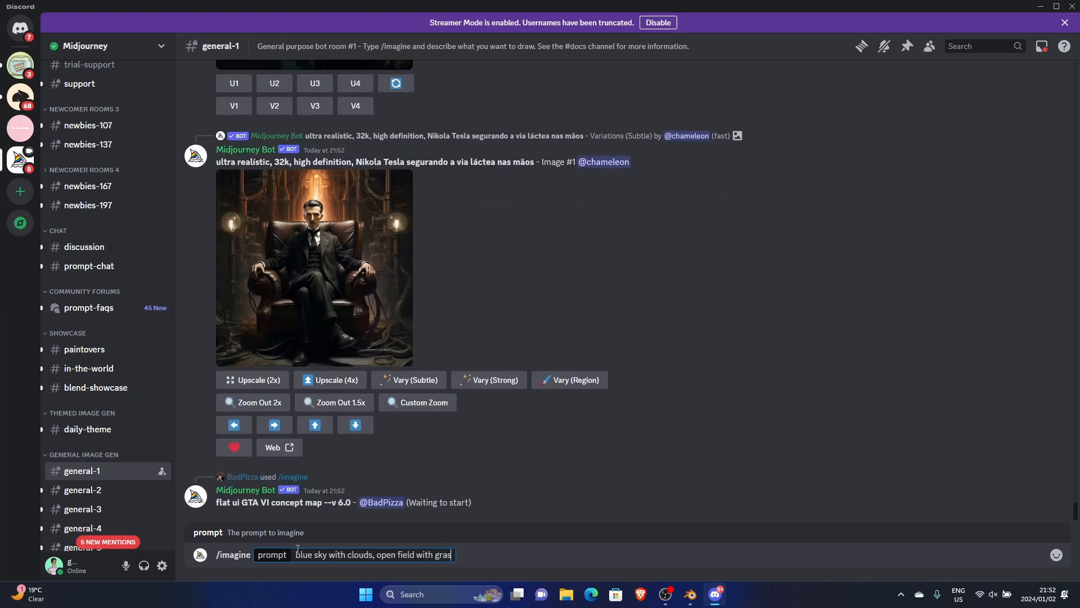
type("s")
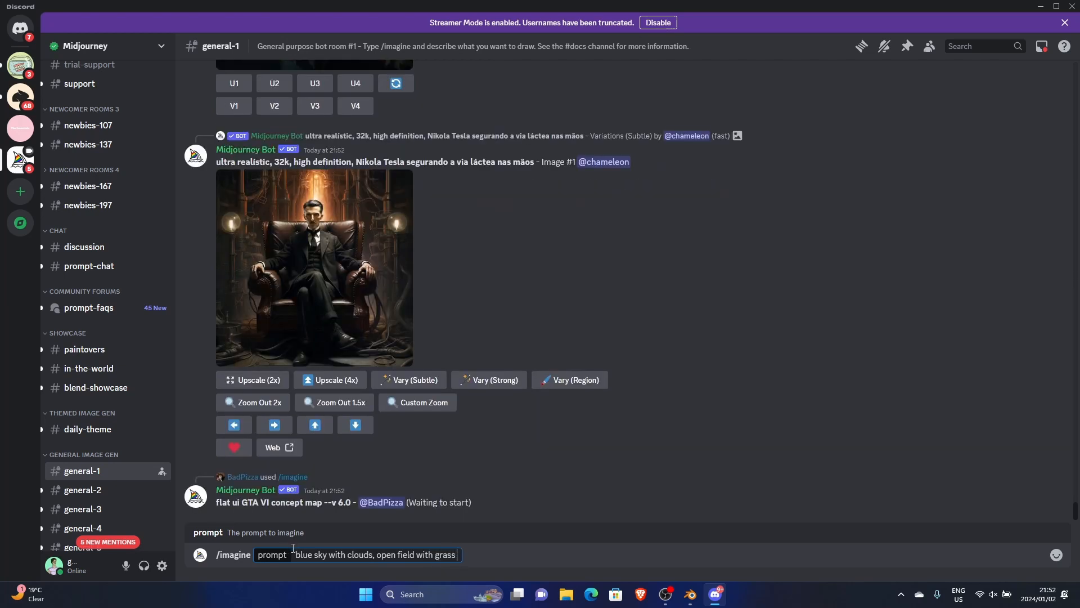
type("--ar")
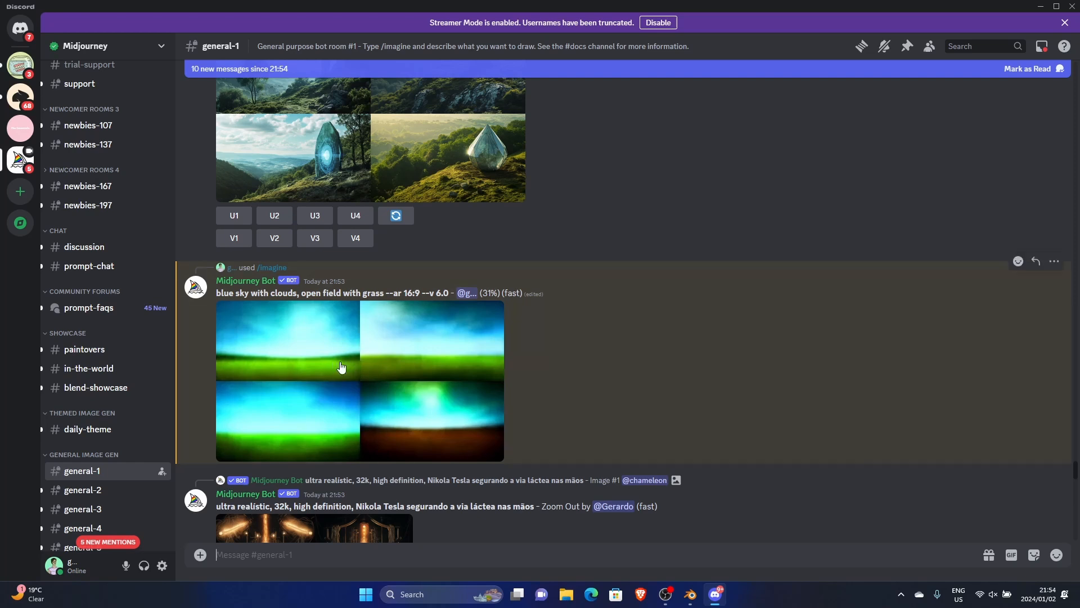
mouse_move(219, 323)
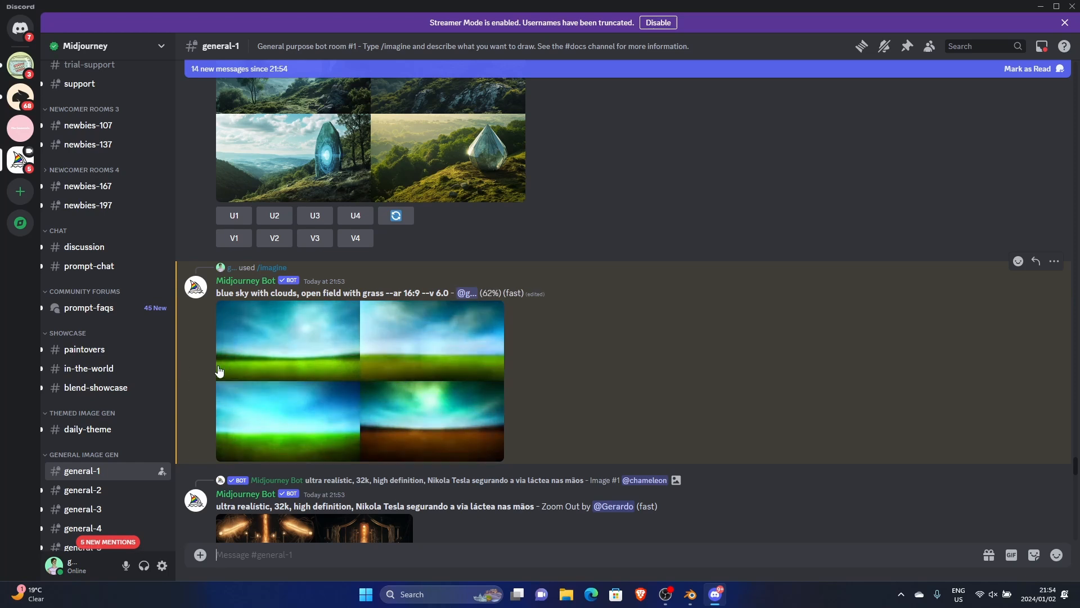
mouse_move(329, 396)
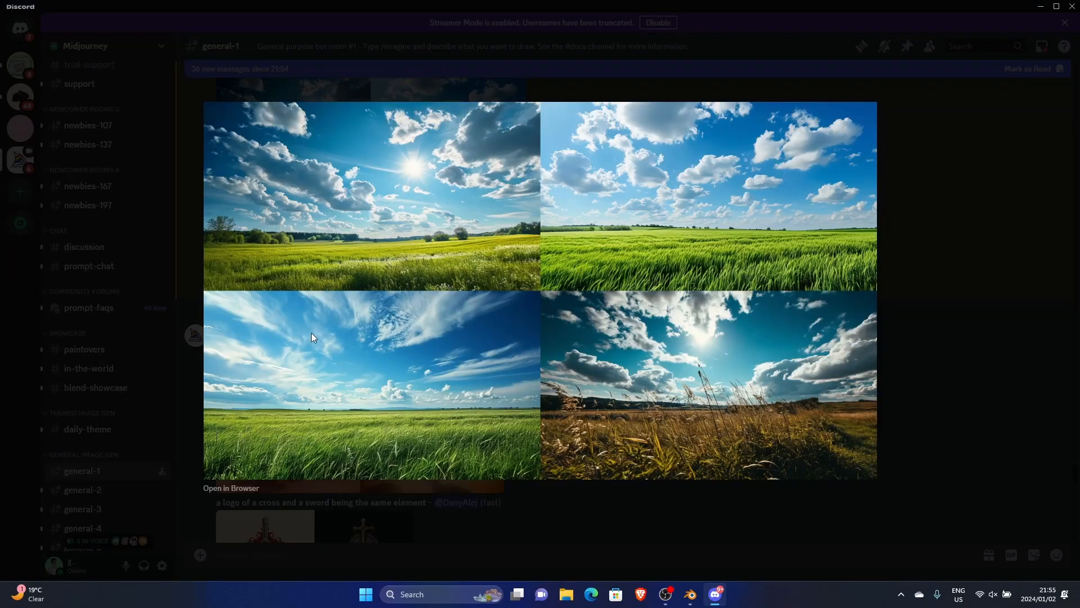
Request an upscale (U3) of the third sky-and-field image.
scroll("down", 3)
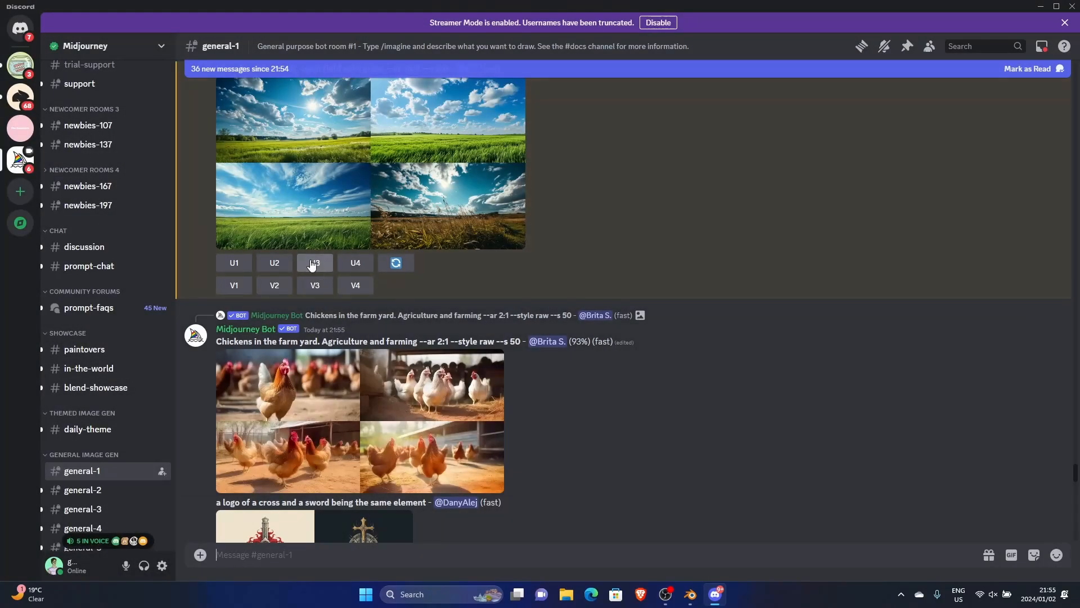
left_click(293, 117)
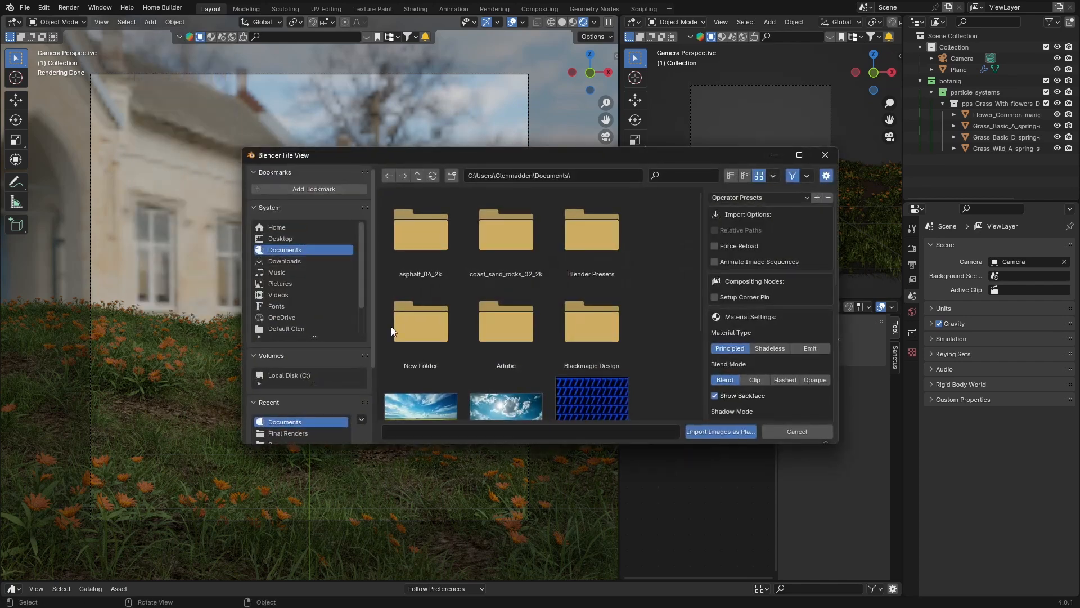
Import the generated Midjourney sky image as a plane and move it behind the hill.
left_click(719, 431)
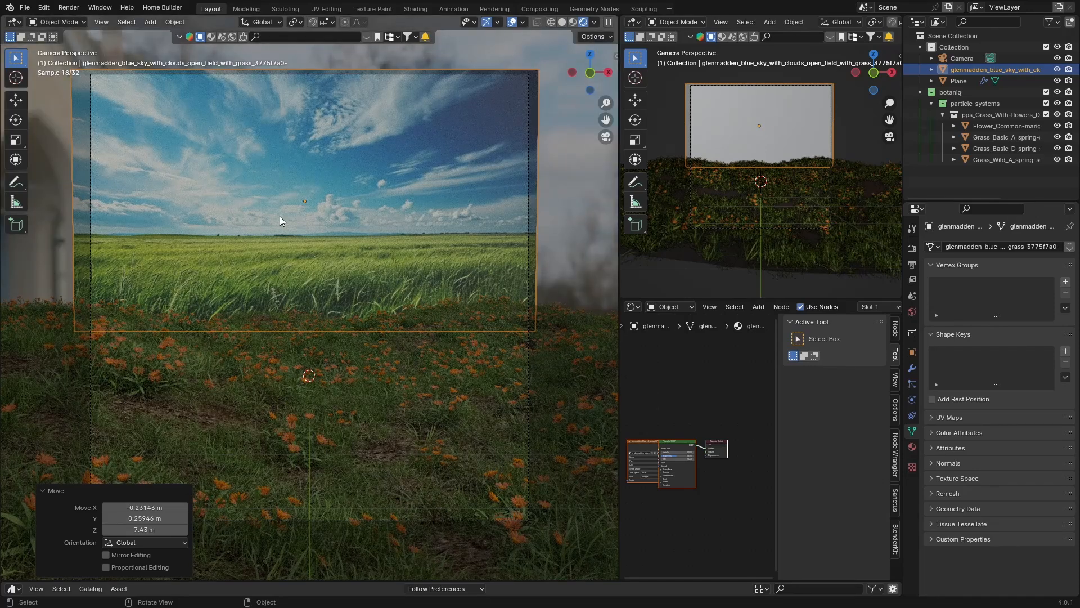
key("g")
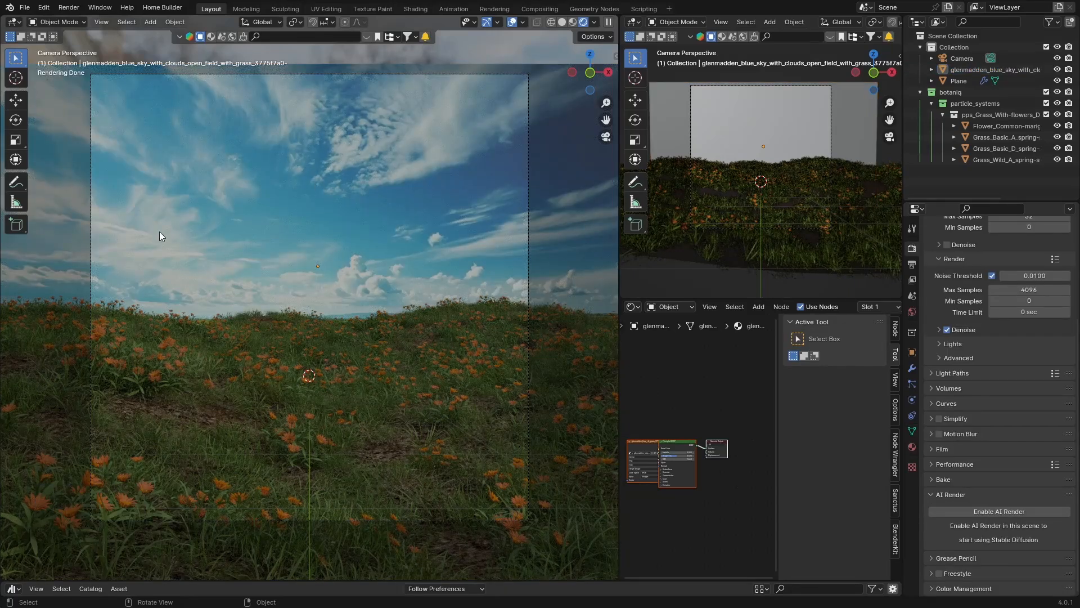
mouse_move(271, 234)
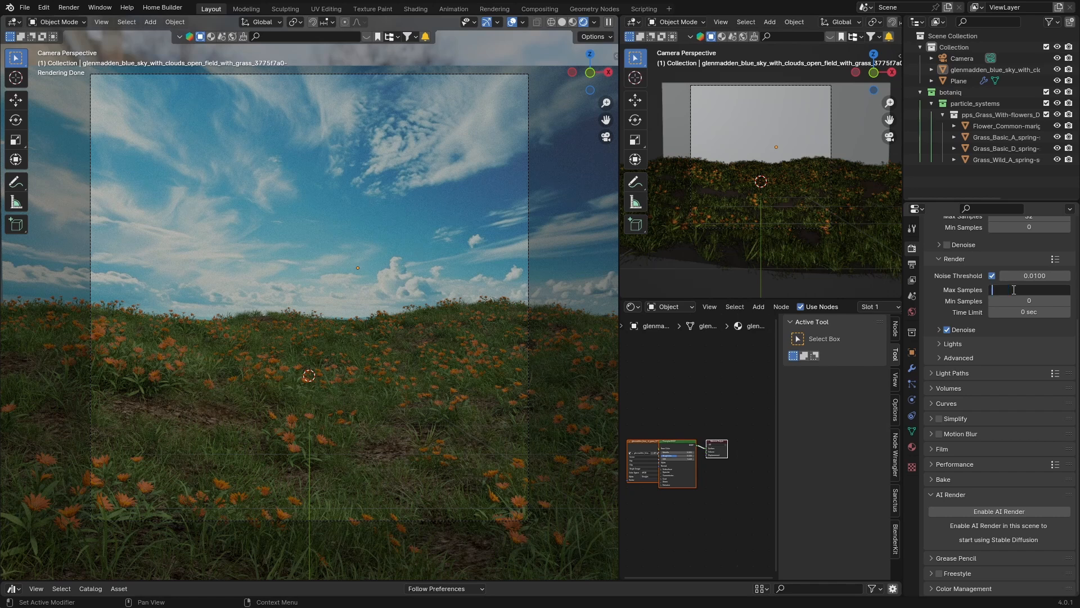
Set Max Samples to 300 in Render Properties.
type("300")
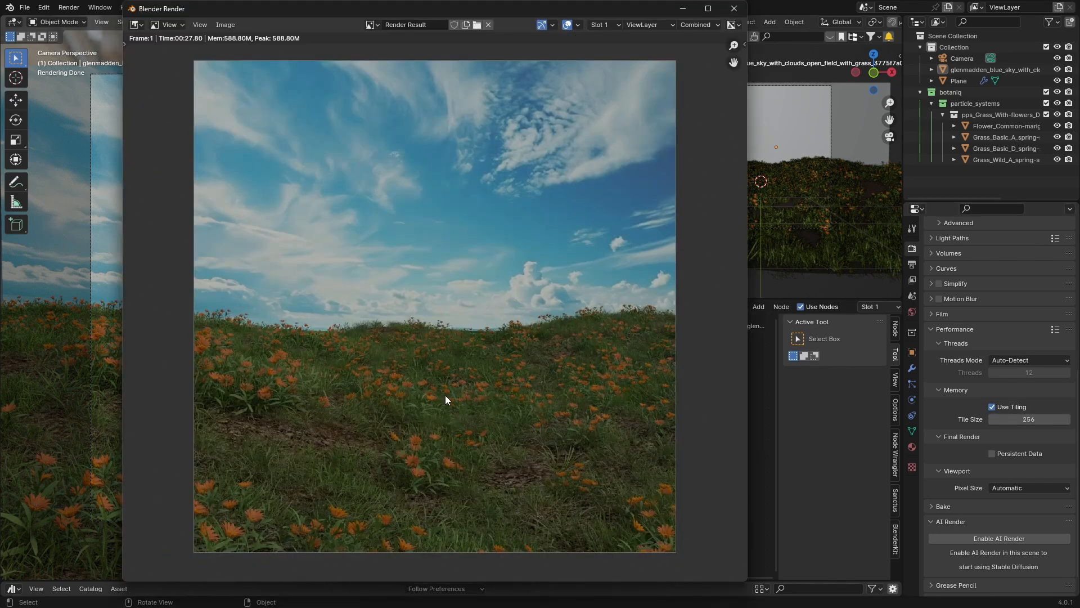
mouse_move(424, 297)
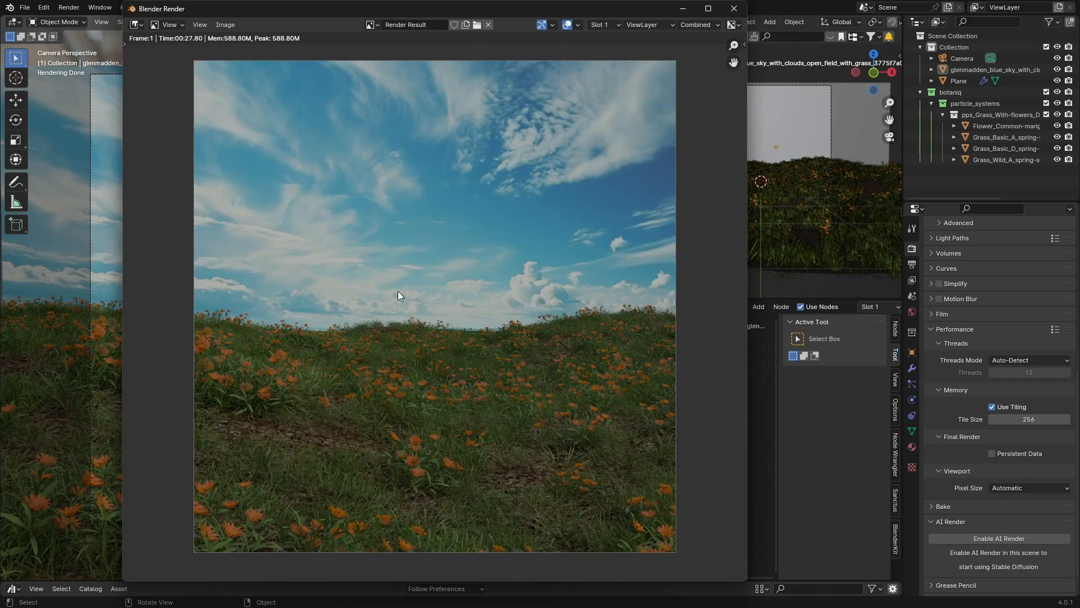
mouse_move(308, 346)
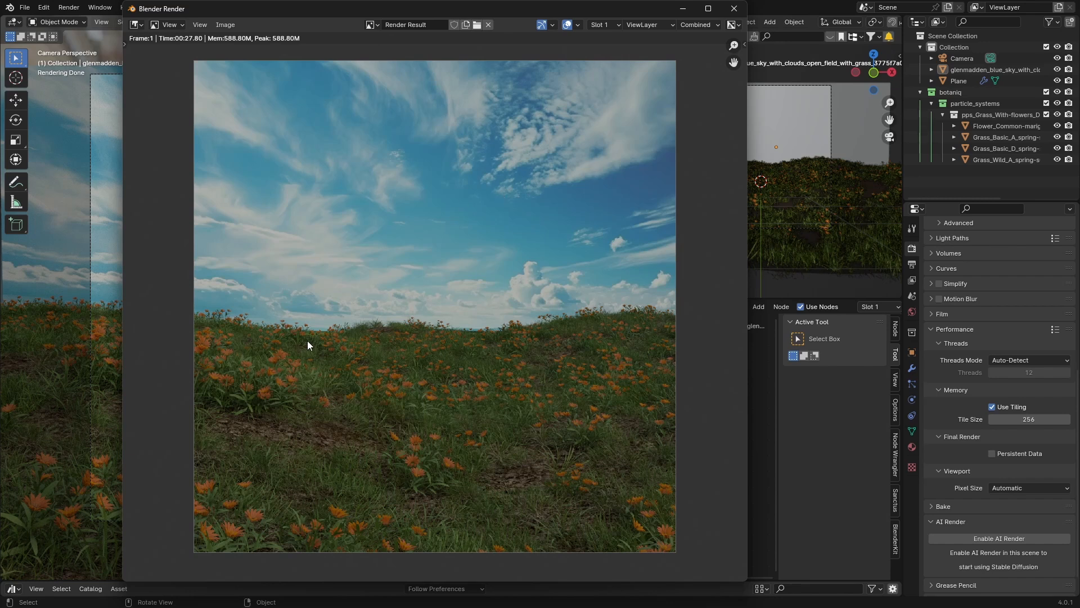
mouse_move(339, 241)
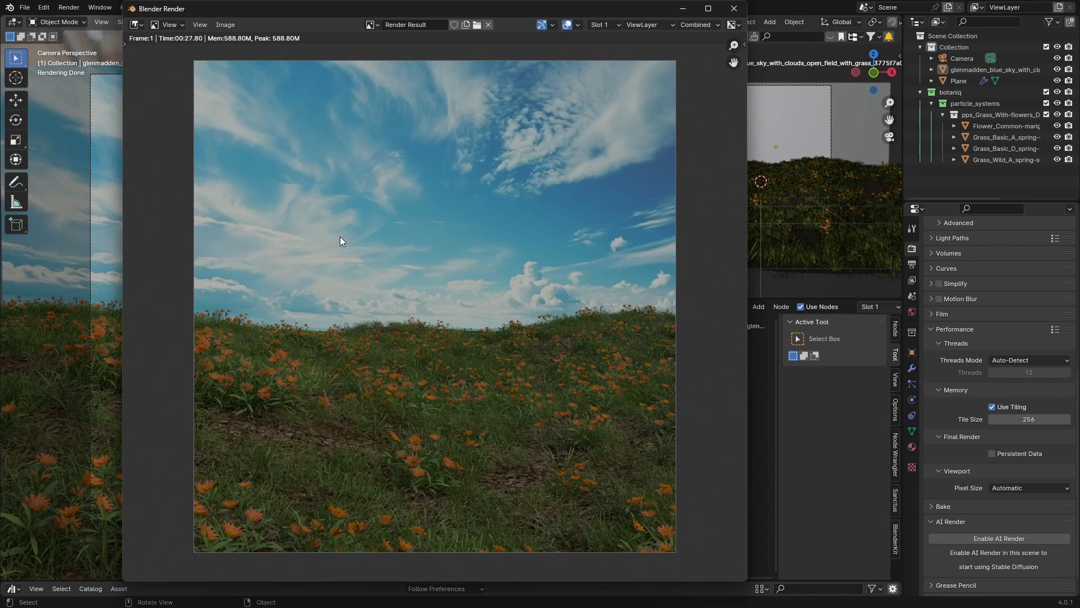
mouse_move(364, 258)
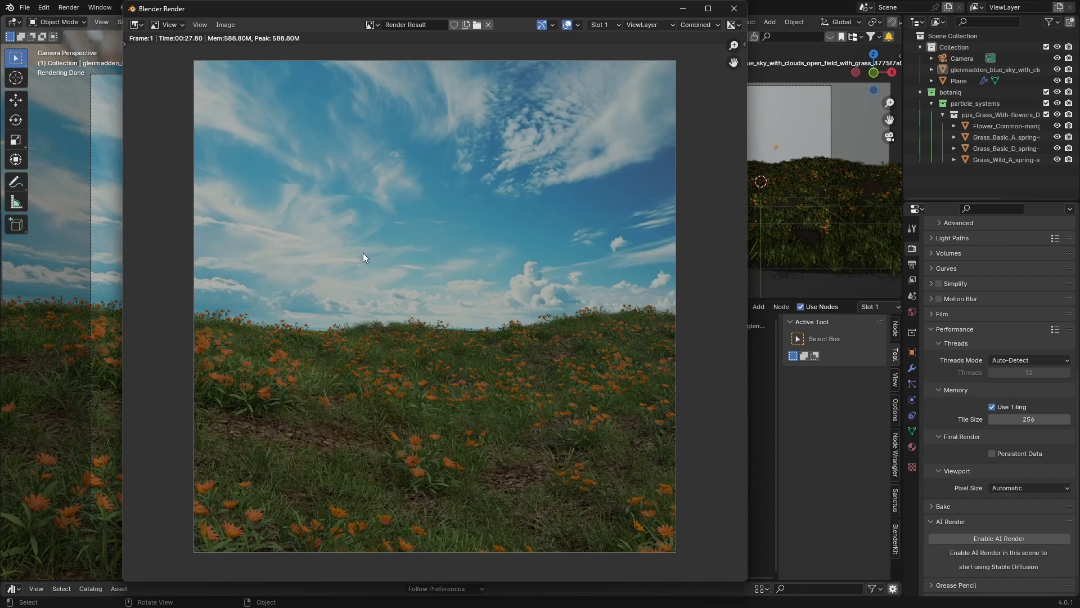
mouse_move(324, 219)
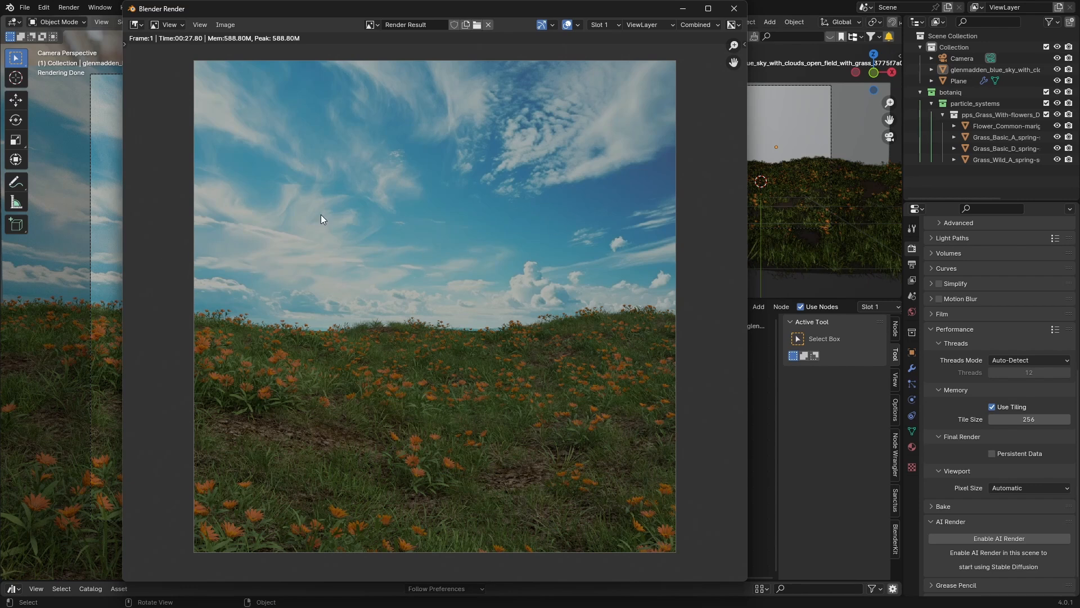
mouse_move(143, 101)
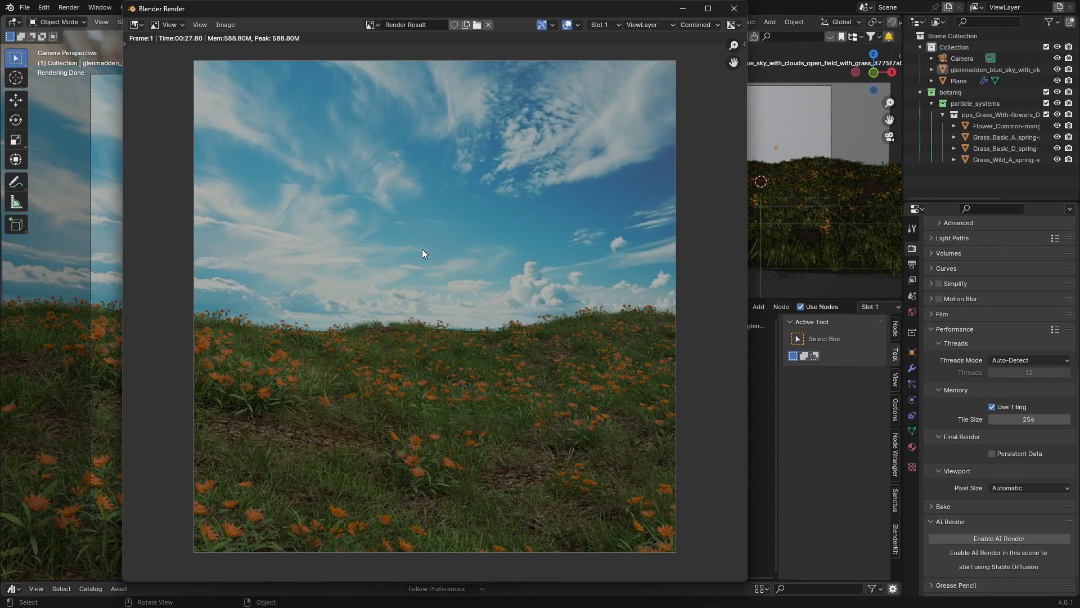
mouse_move(406, 255)
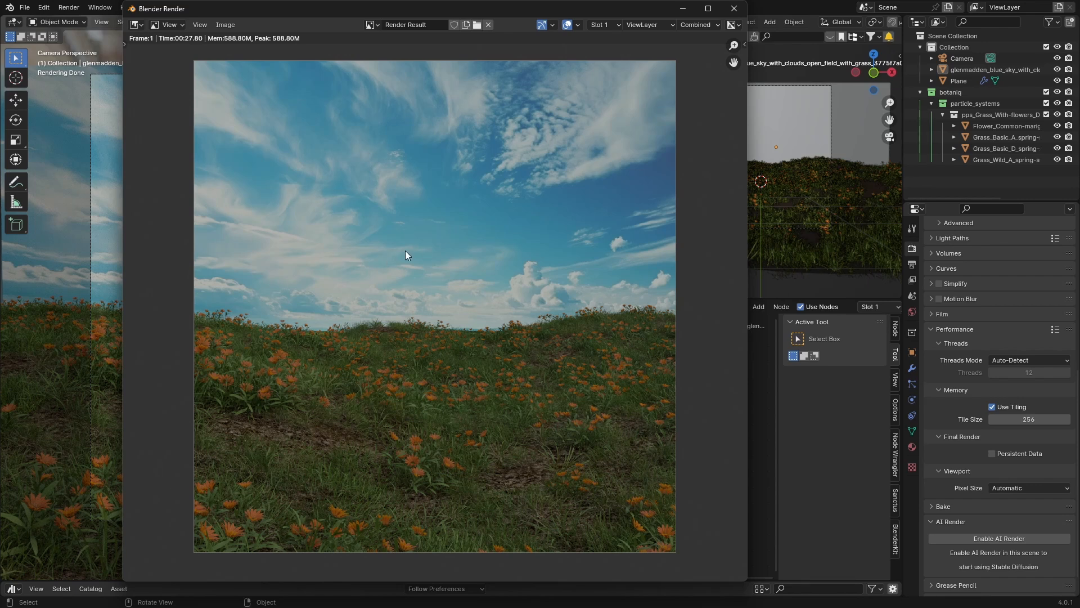